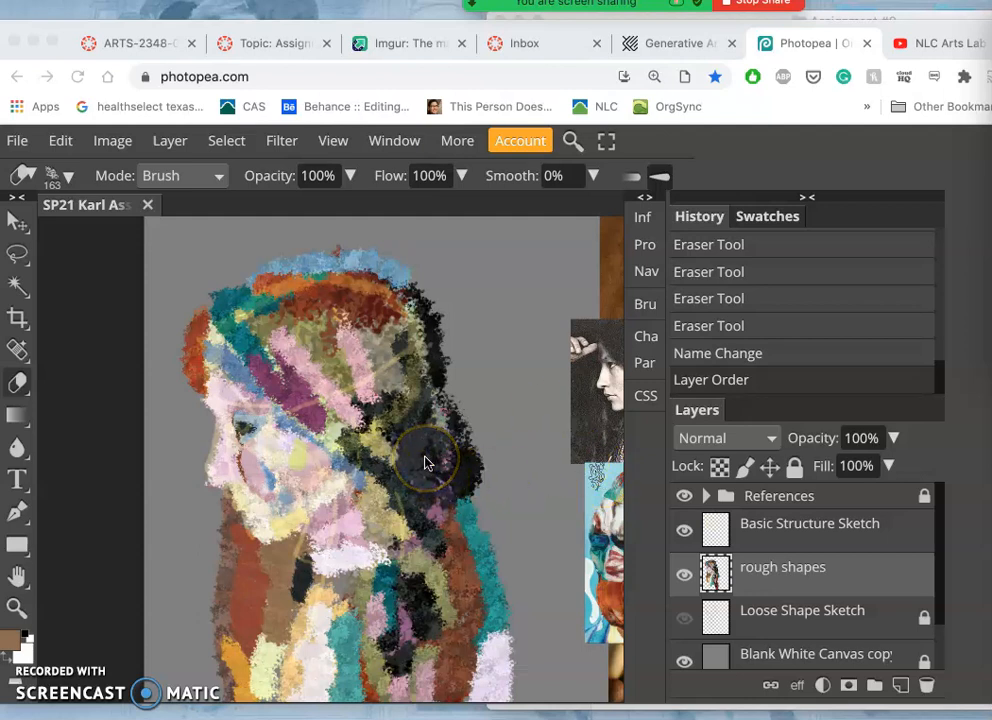
pyautogui.moveTo(355, 130)
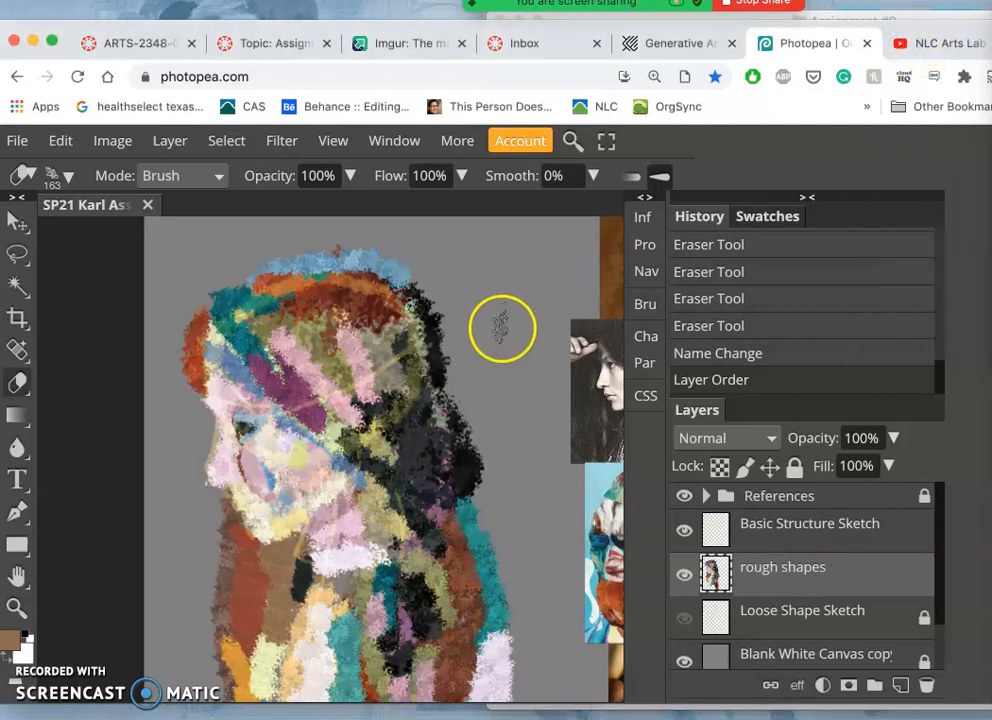
pyautogui.moveTo(490, 285)
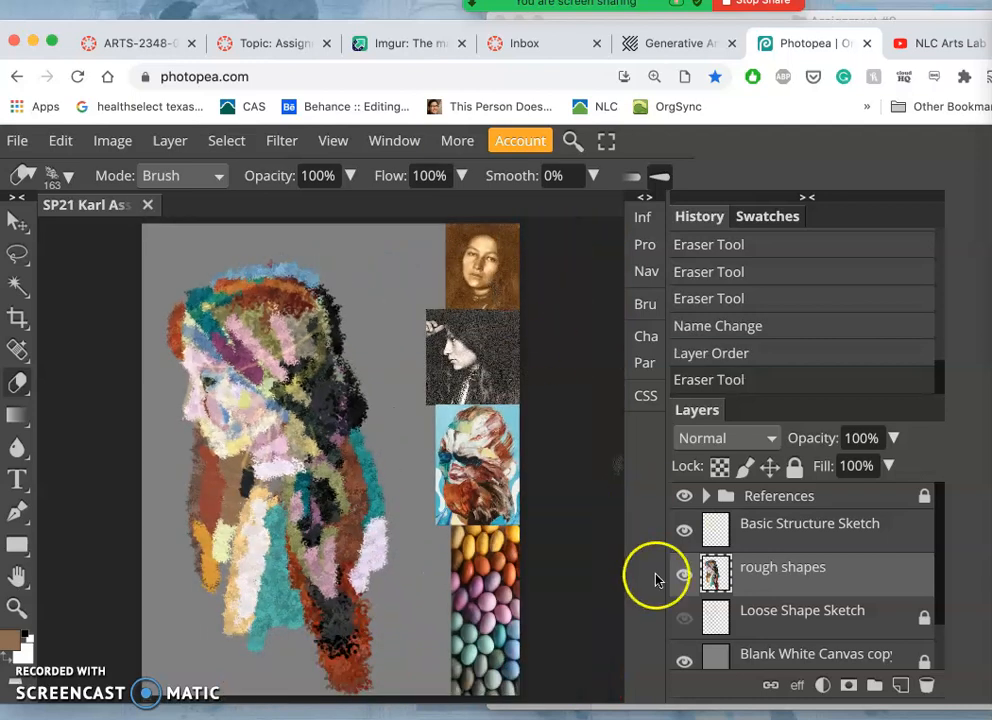
# Erase stray paint from rough shapes, then lock the rough shapes and Basic Structure Sketch layers
pyautogui.click(685, 660)
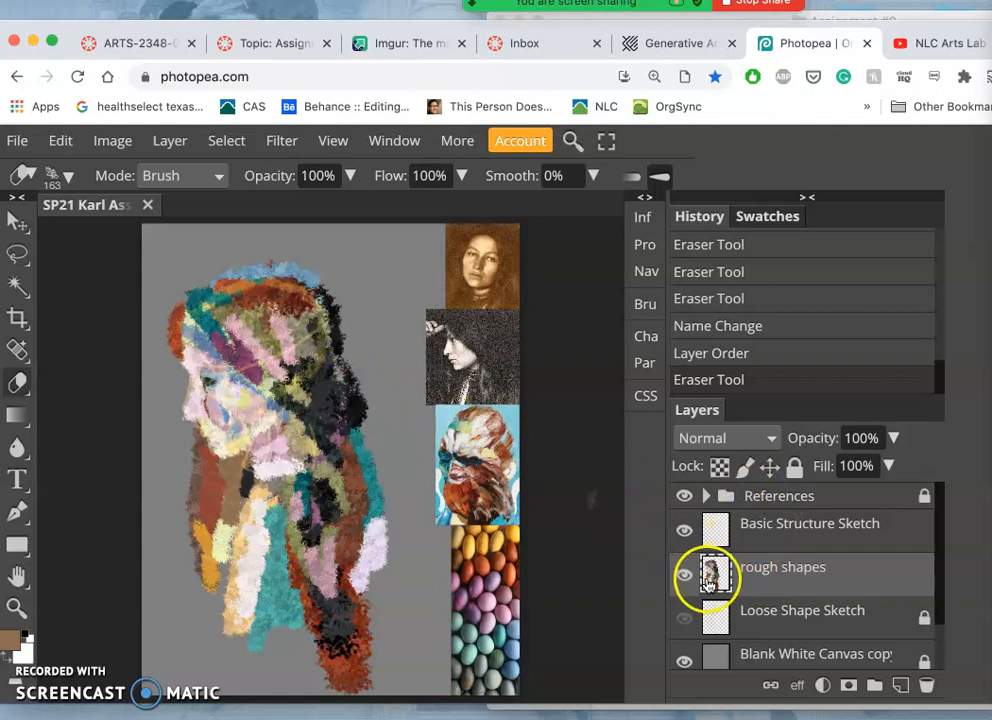
pyautogui.click(685, 574)
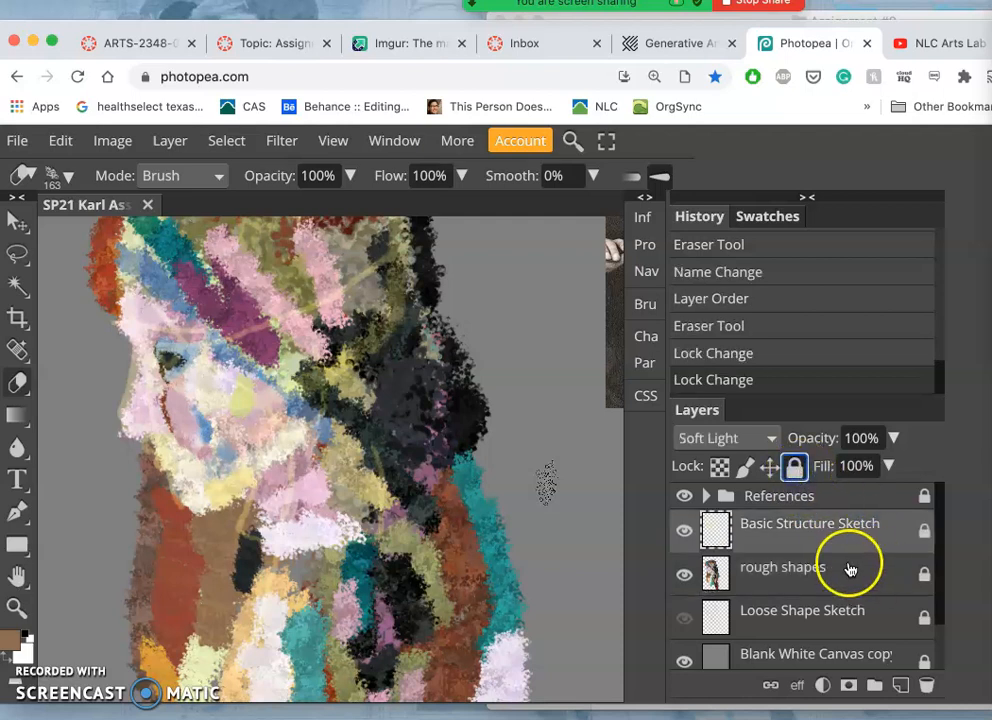
# Add a new empty layer at the top of the stack named 'Refined Paint Layer'
pyautogui.click(899, 685)
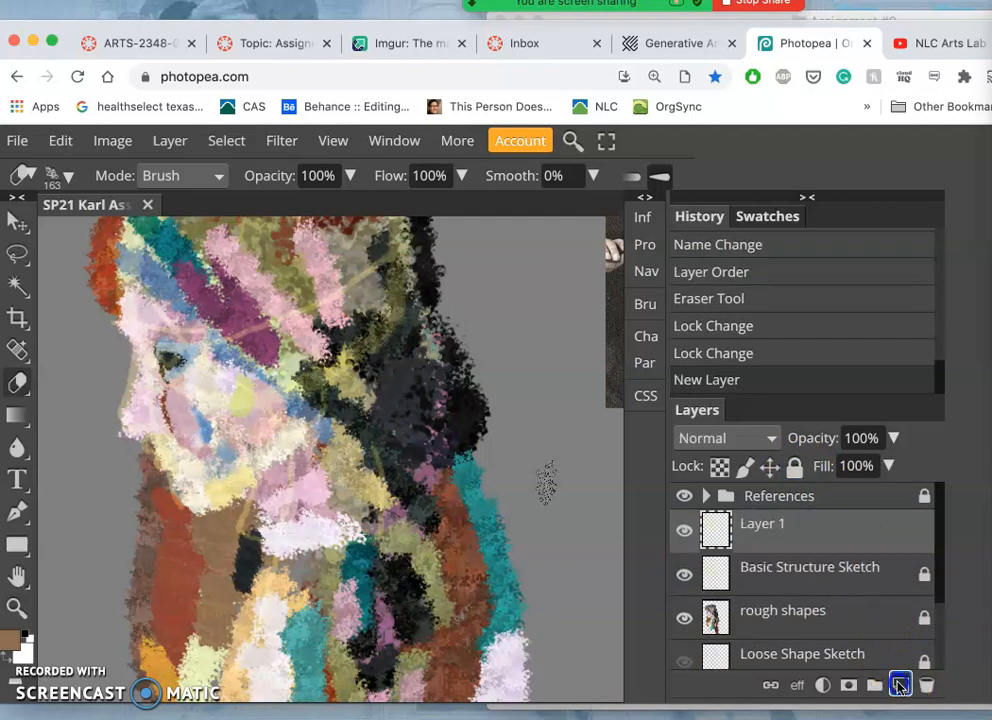
pyautogui.doubleClick(762, 523)
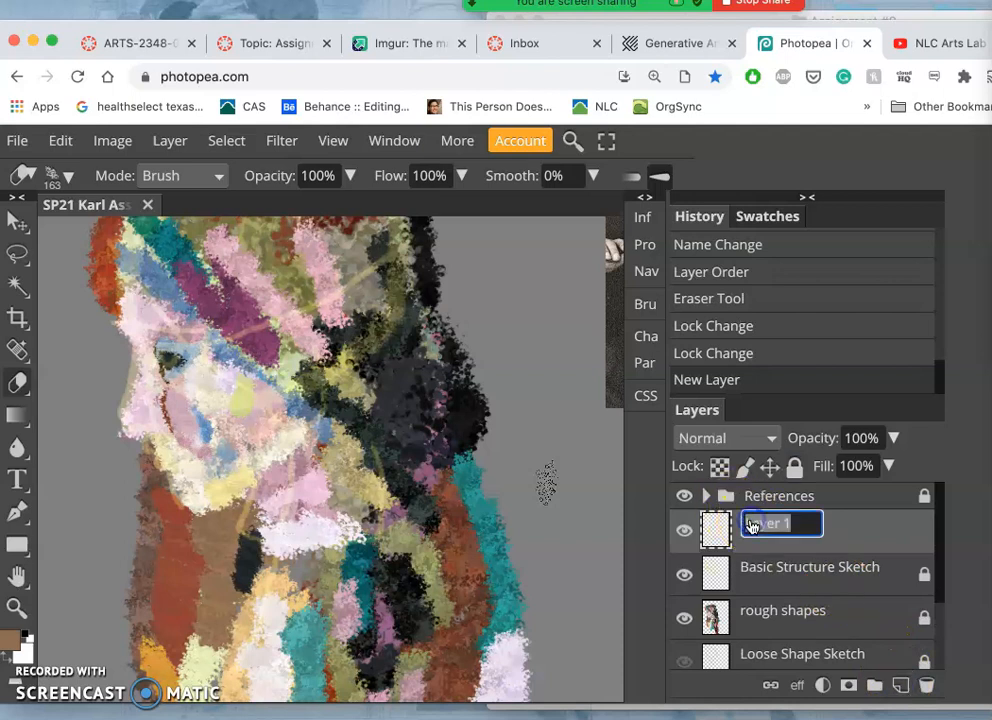
pyautogui.write('Refini')
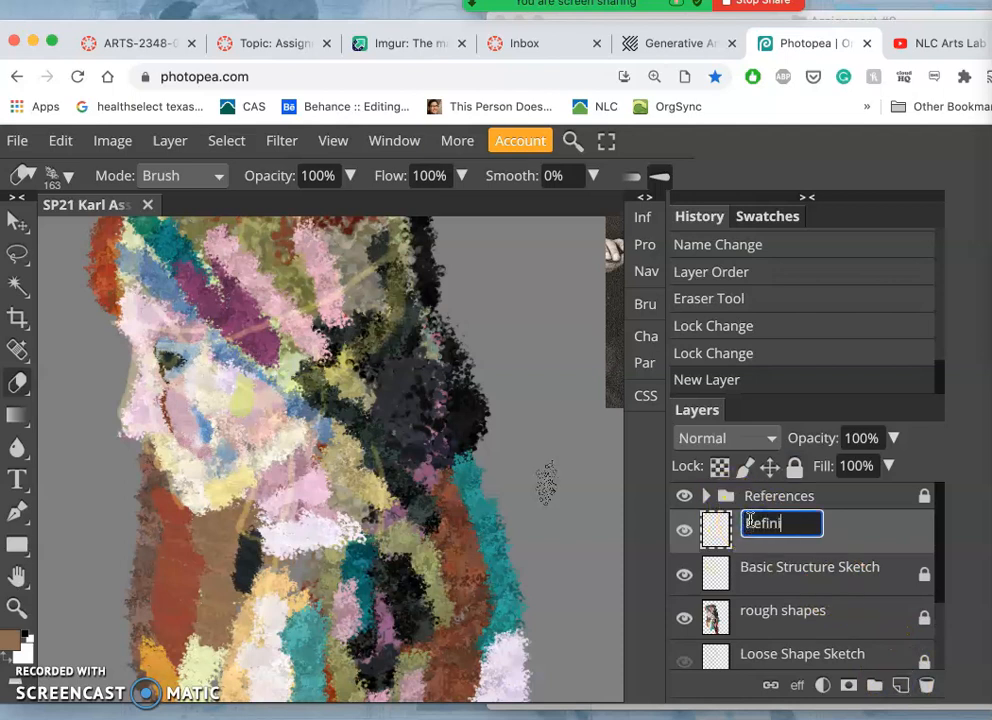
pyautogui.write('ed Paint Layer')
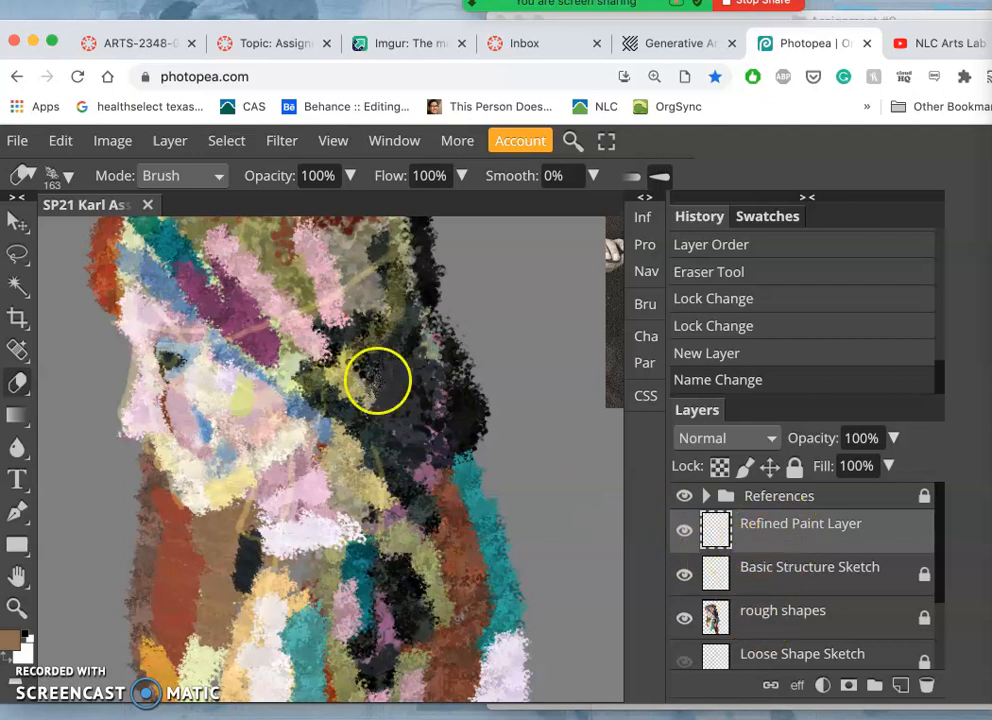
# Set the eraser to 60% opacity with a smaller size and erase along the face's profile
pyautogui.click(350, 176)
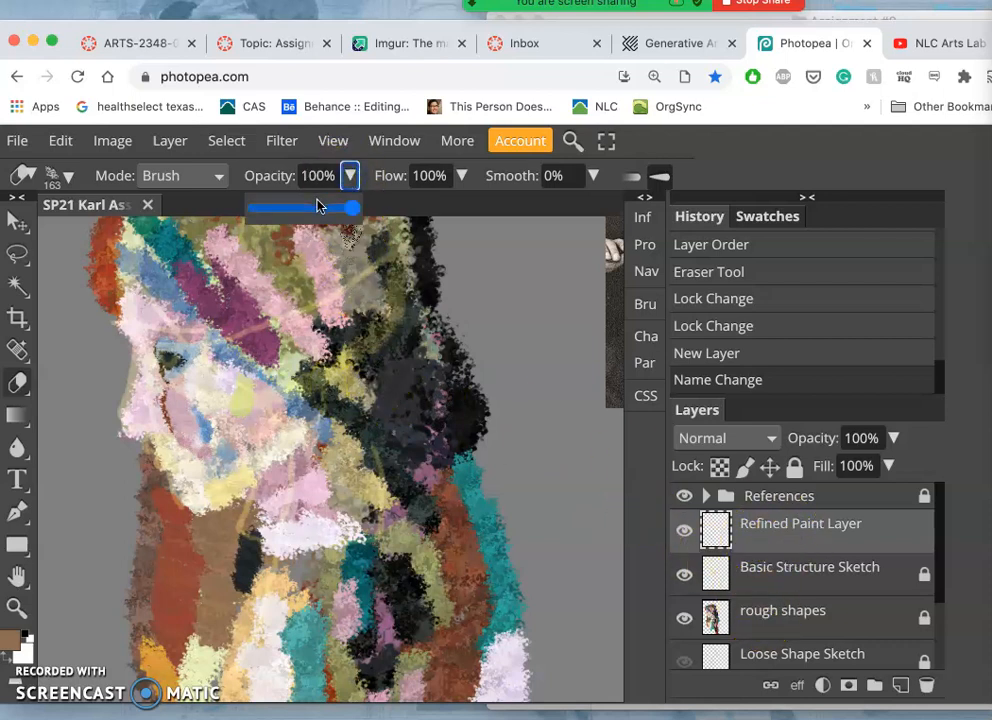
pyautogui.moveTo(350, 208); pyautogui.dragTo(315, 208)
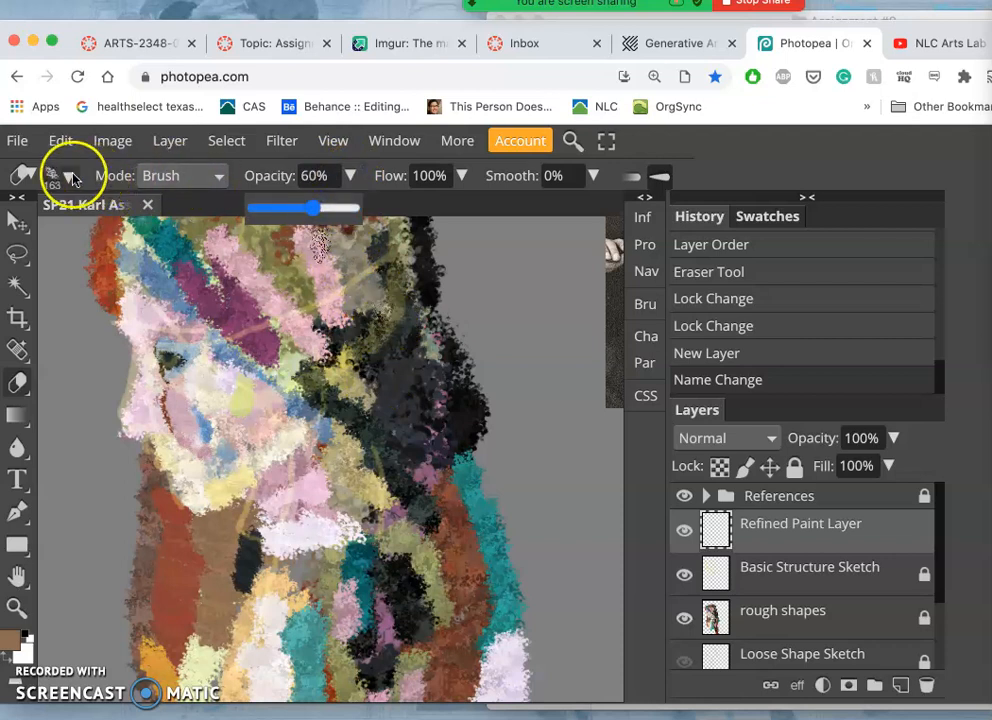
pyautogui.click(50, 175)
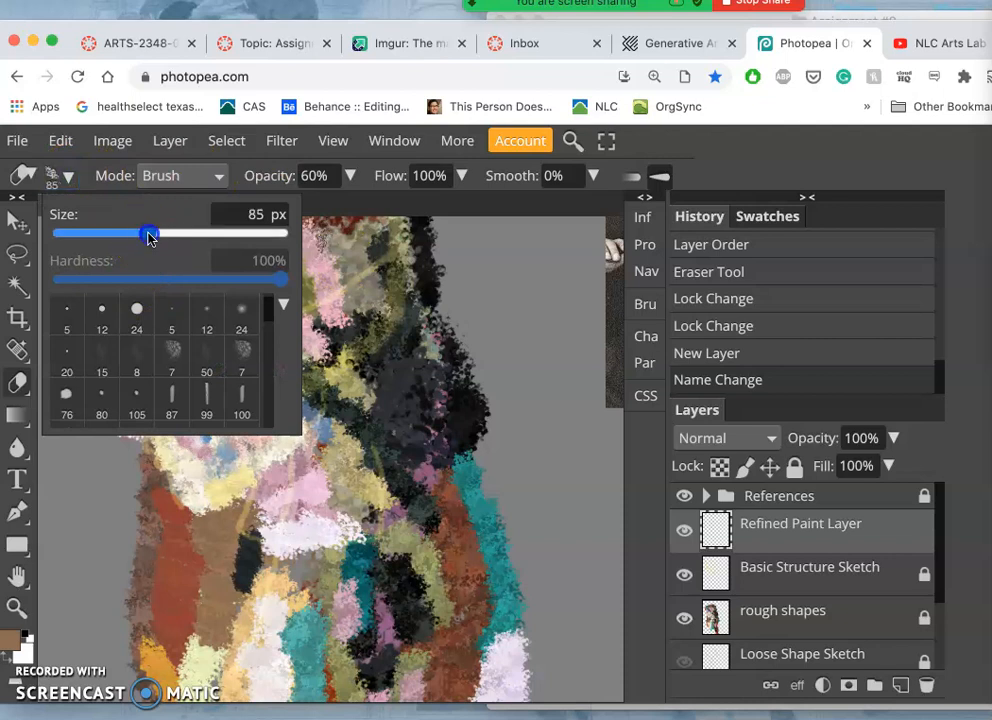
pyautogui.moveTo(151, 233); pyautogui.dragTo(141, 233)
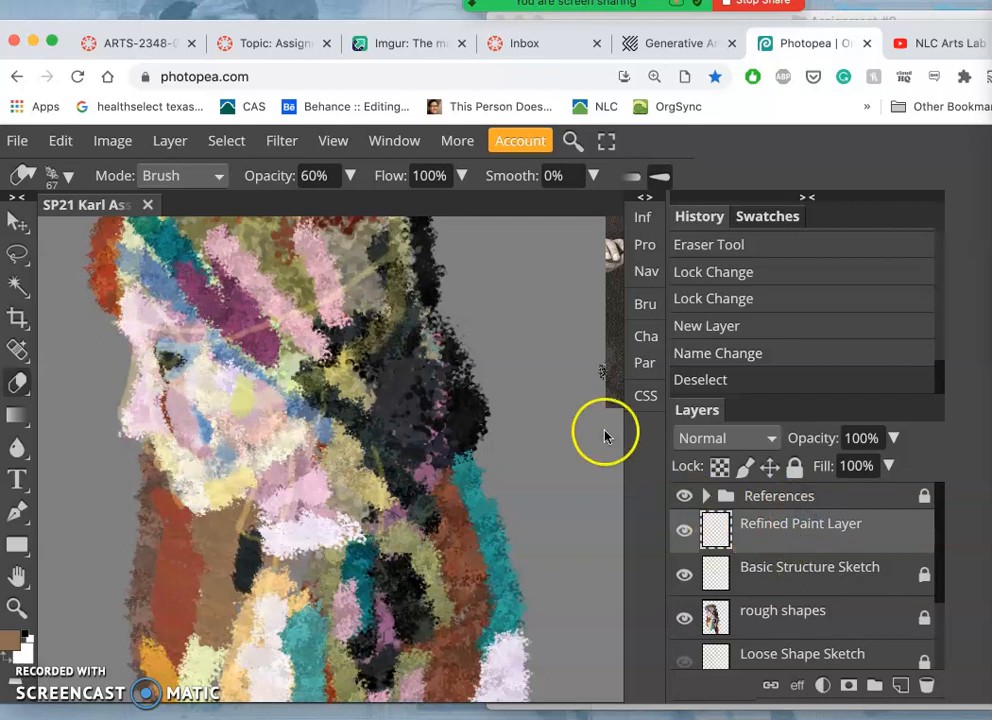
pyautogui.moveTo(605, 435); pyautogui.dragTo(215, 290)
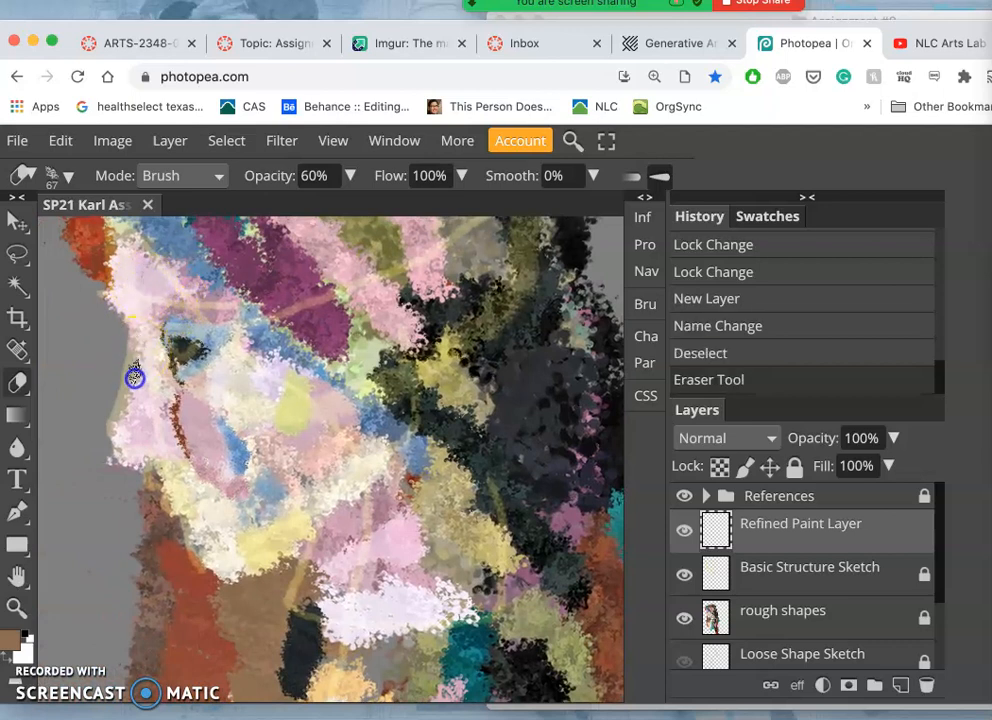
pyautogui.click(135, 375)
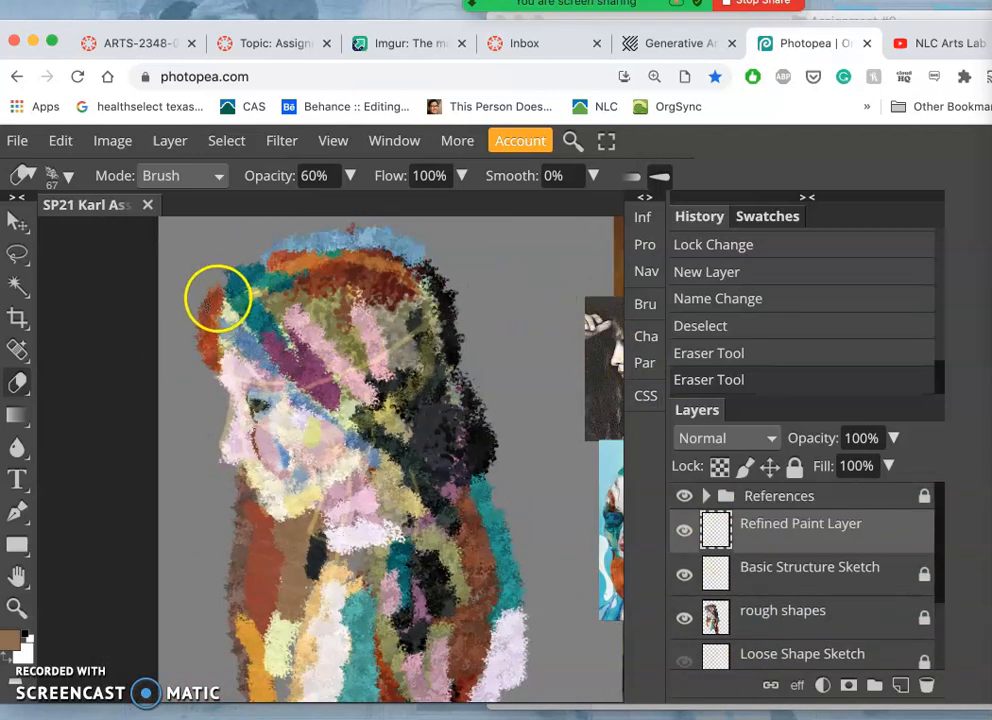
# Switch to the Brush Tool with a 60 px size and roughly 60% opacity
pyautogui.click(16, 253)
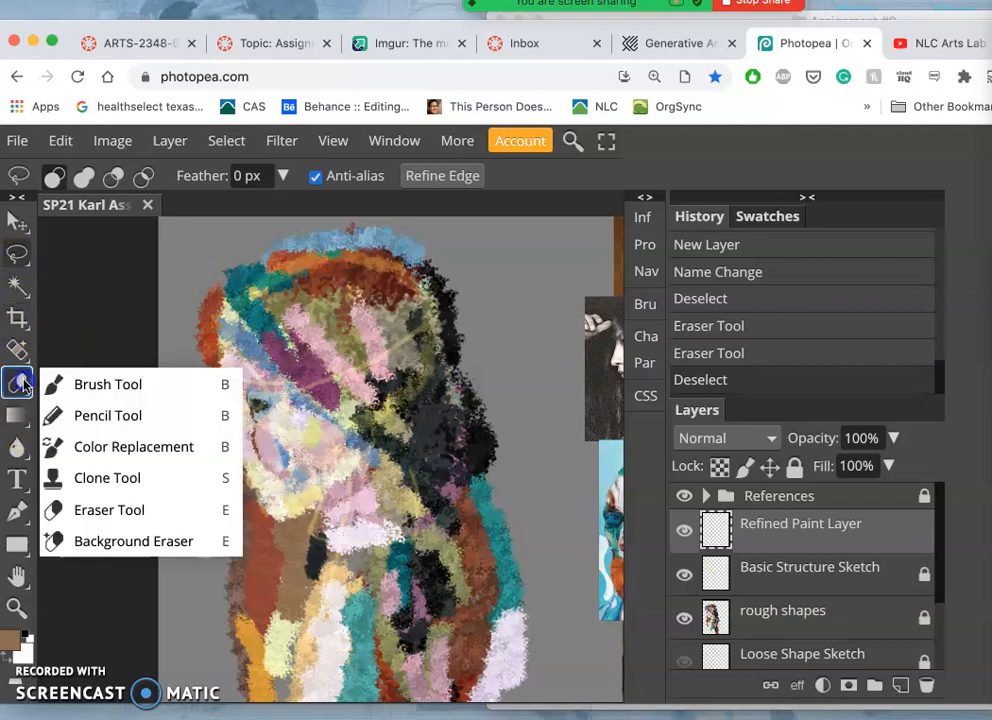
pyautogui.click(107, 384)
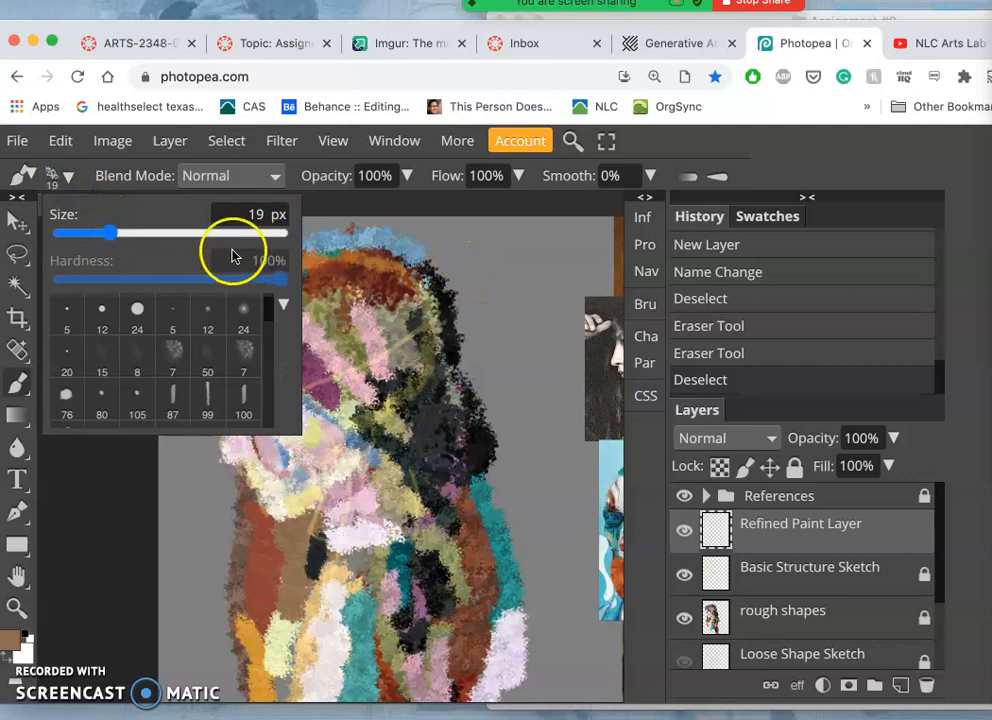
pyautogui.moveTo(95, 232); pyautogui.dragTo(158, 232)
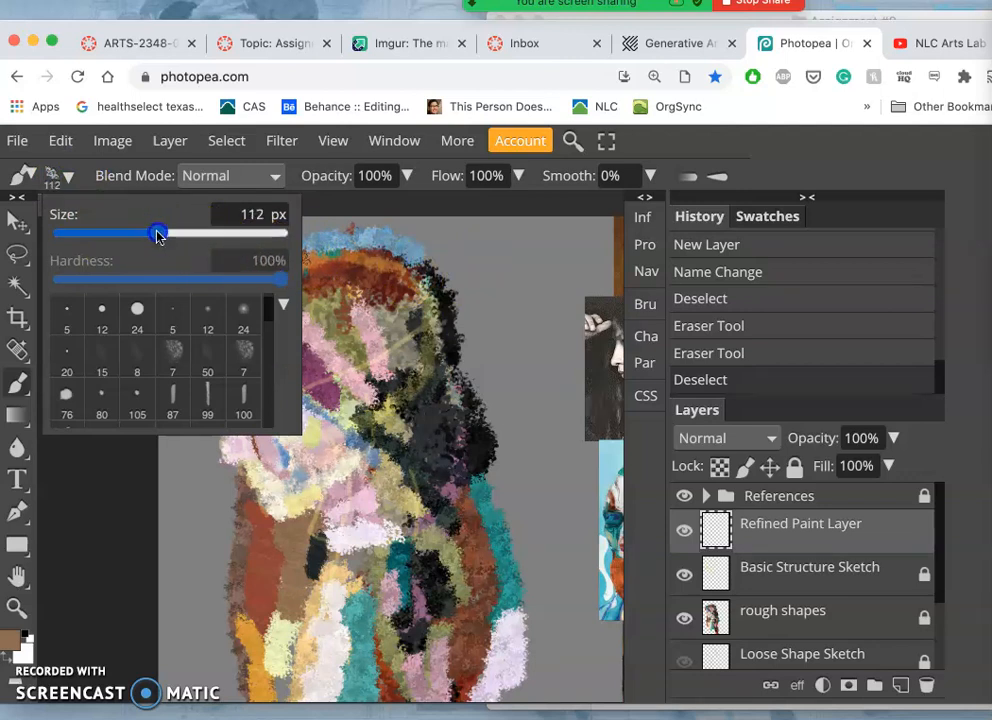
pyautogui.moveTo(160, 233); pyautogui.dragTo(153, 233)
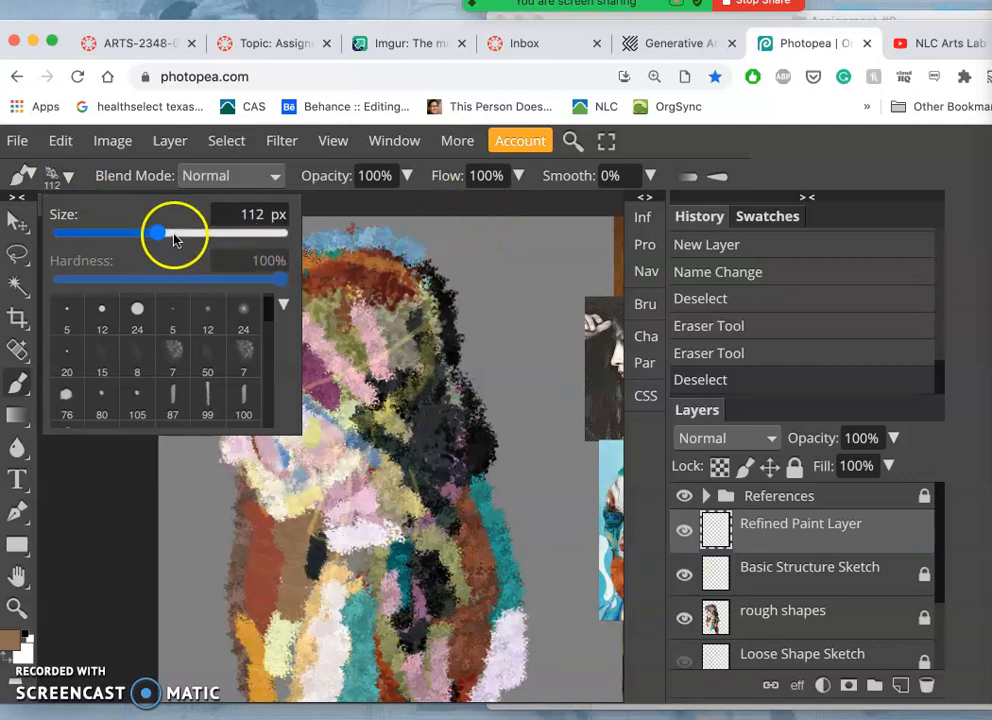
pyautogui.moveTo(155, 233); pyautogui.dragTo(138, 233)
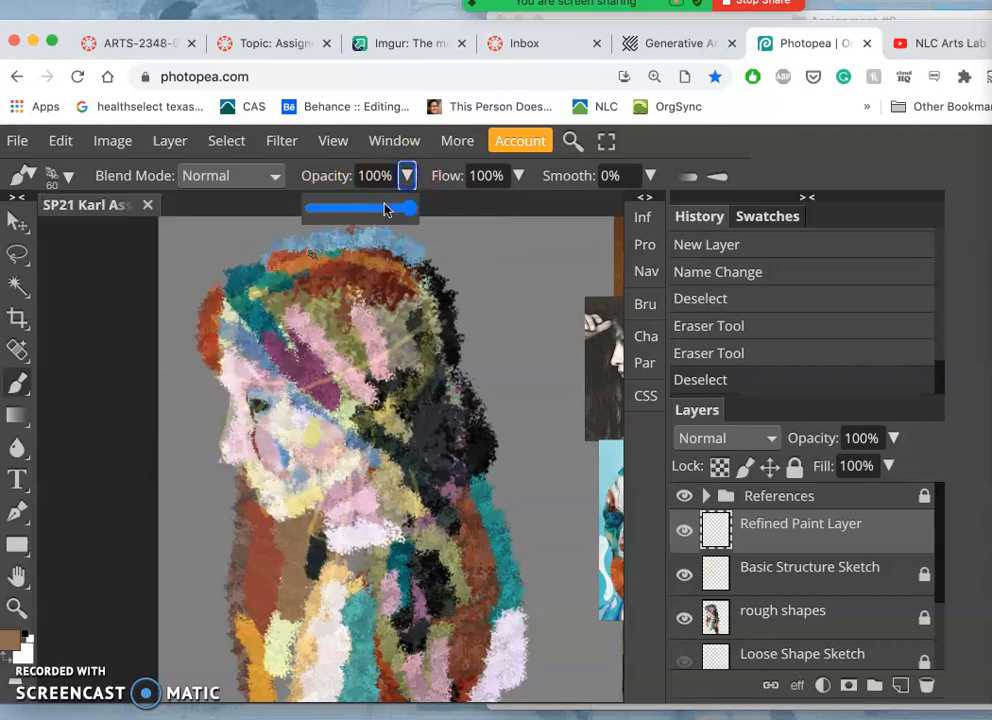
pyautogui.moveTo(398, 208); pyautogui.dragTo(368, 208)
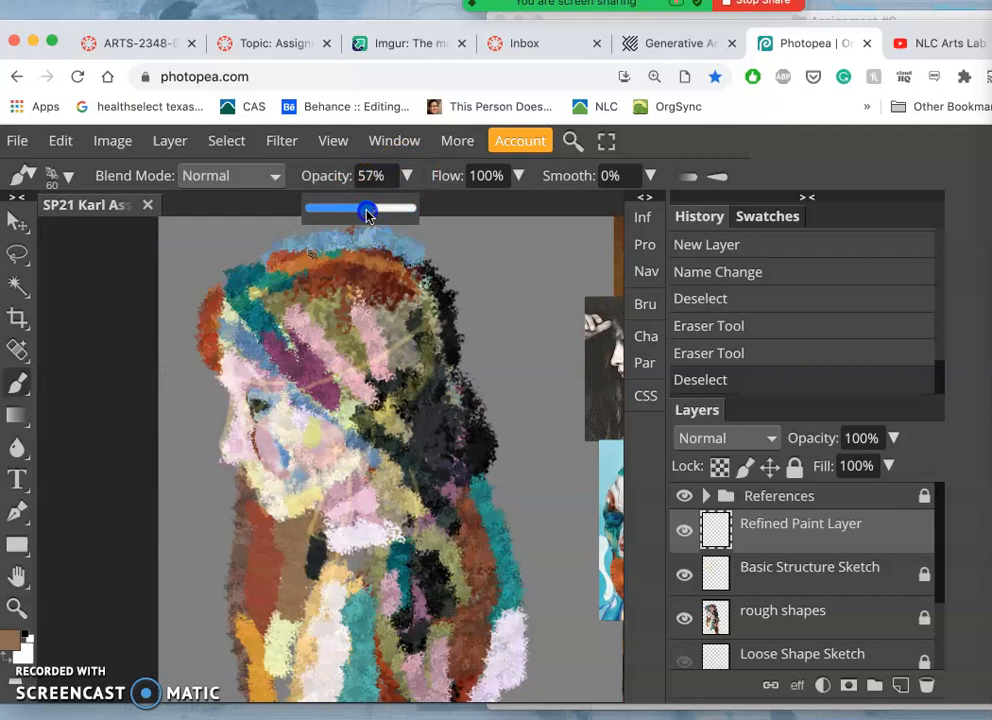
pyautogui.moveTo(366, 210); pyautogui.dragTo(373, 210)
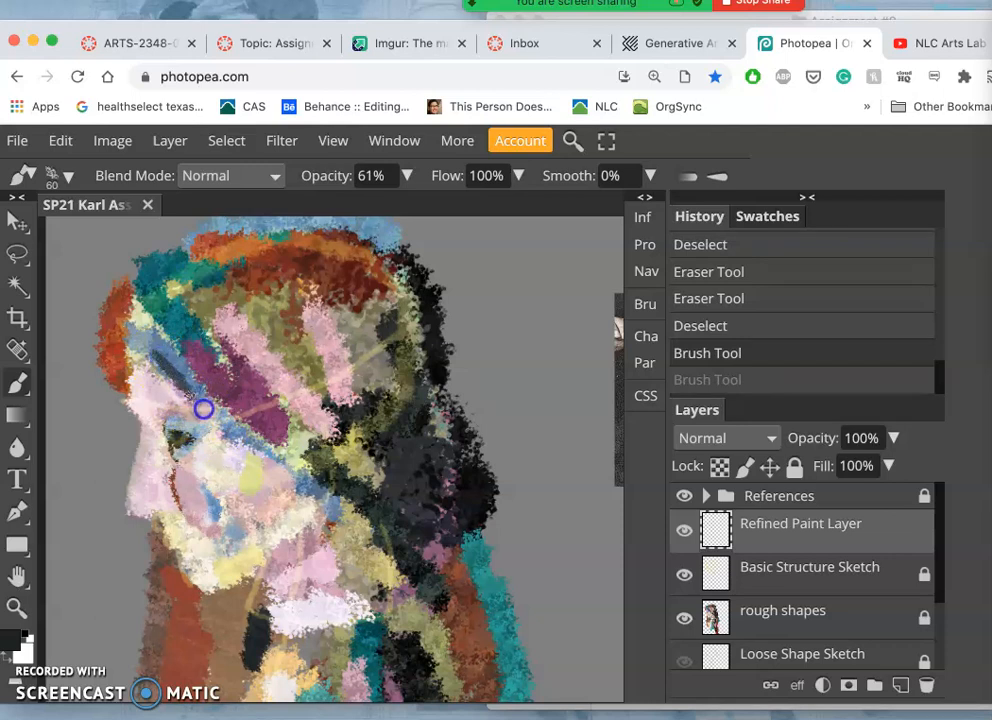
# Paint a dark diagonal line across the face down toward the neck
pyautogui.moveTo(203, 408); pyautogui.dragTo(270, 465)
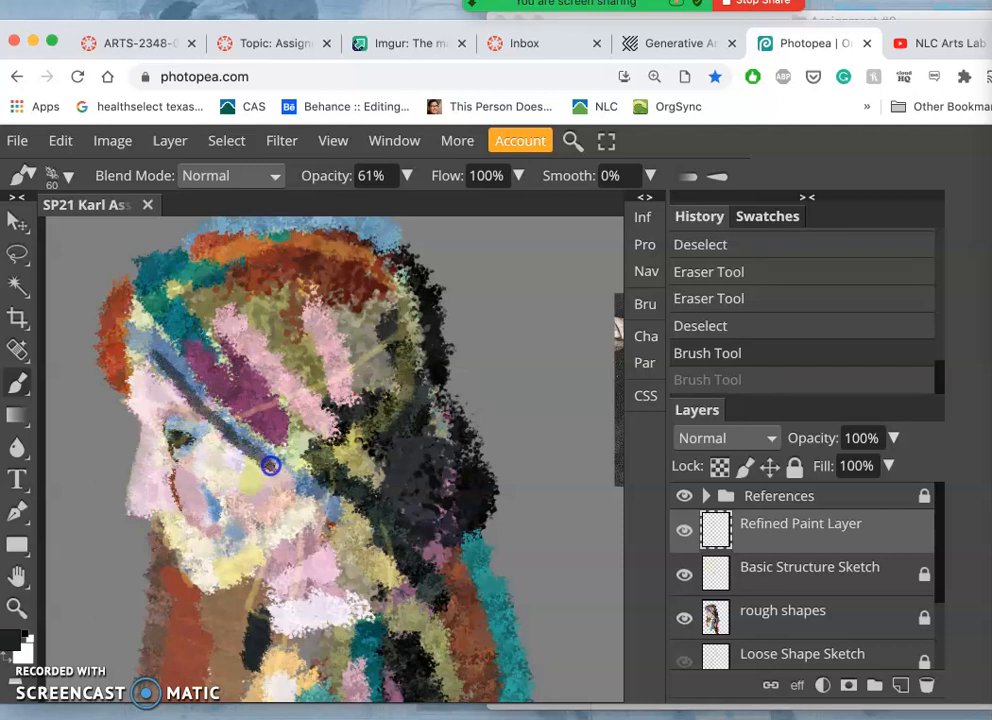
pyautogui.moveTo(270, 465); pyautogui.dragTo(316, 551)
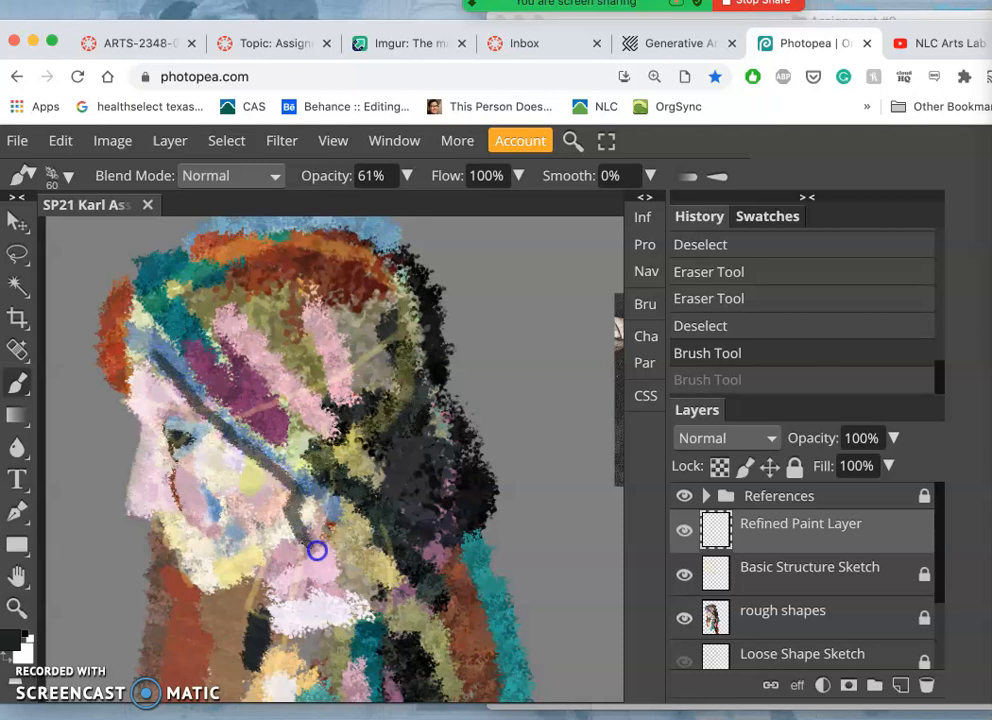
pyautogui.moveTo(315, 550); pyautogui.dragTo(182, 355)
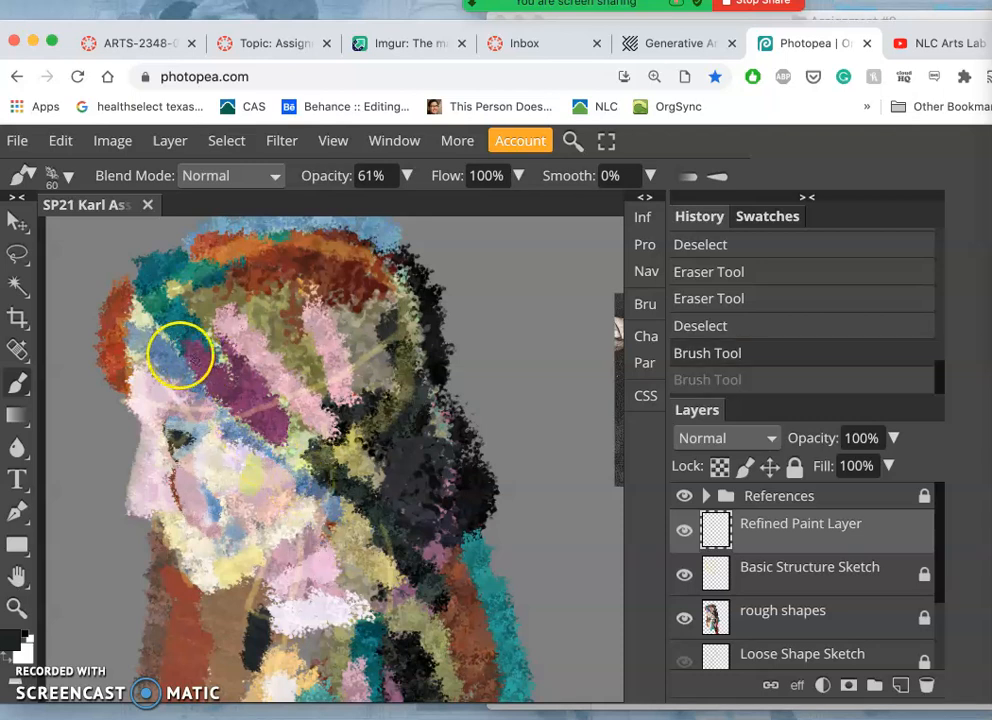
pyautogui.moveTo(180, 355); pyautogui.dragTo(330, 510)
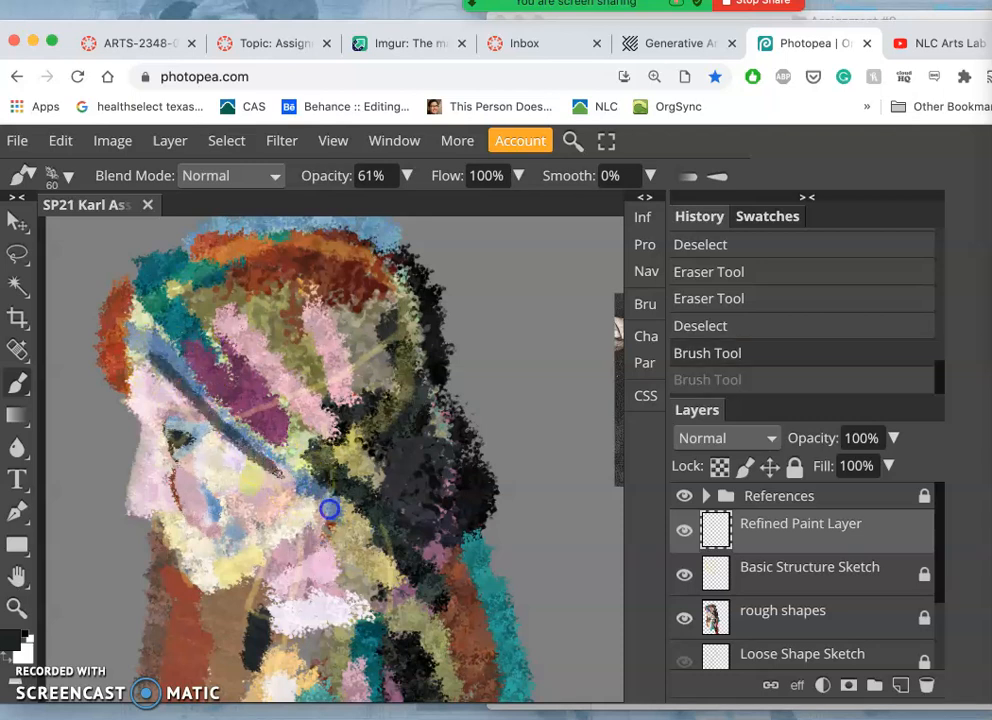
pyautogui.moveTo(330, 510); pyautogui.dragTo(260, 420)
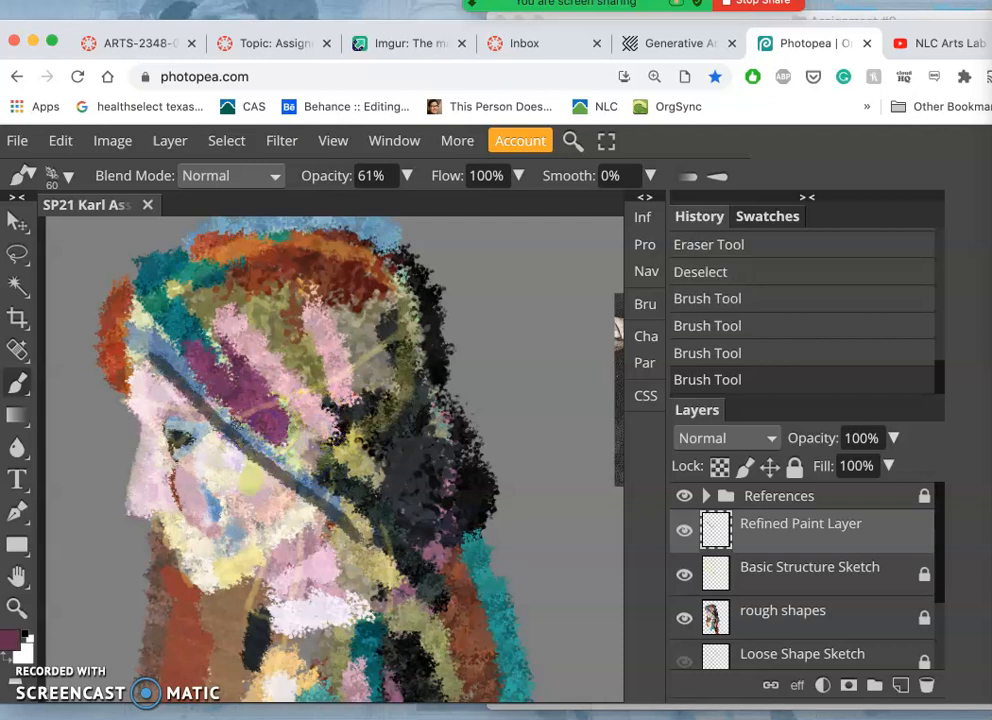
pyautogui.moveTo(230, 420); pyautogui.dragTo(292, 478)
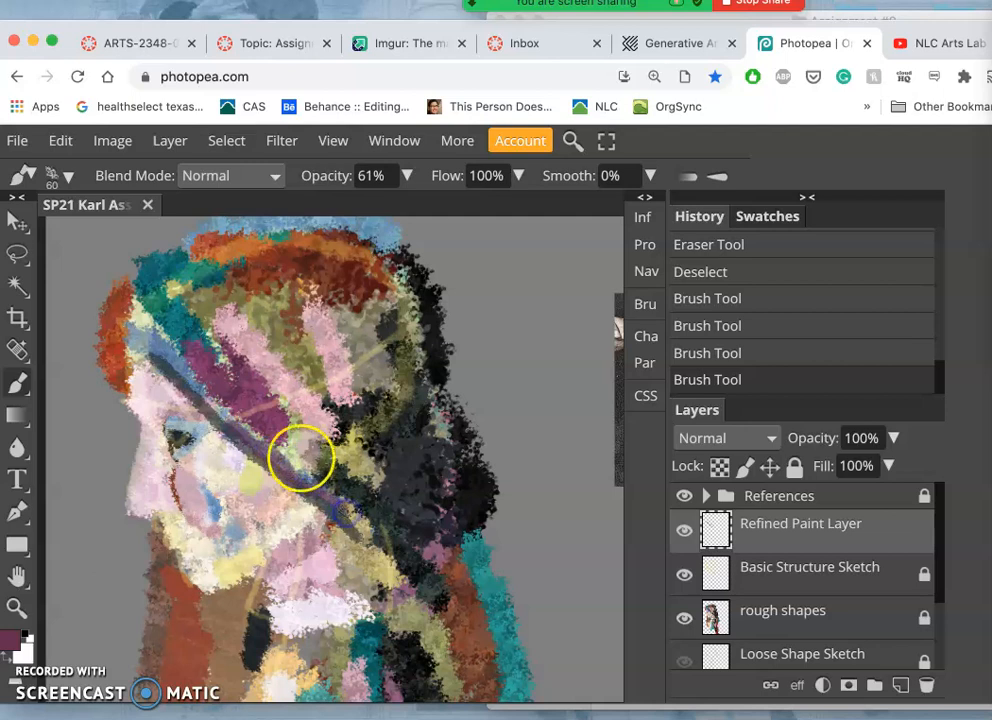
# Sample a new colour, add a pale green face stroke, and show rough shapes again
pyautogui.click(67, 180)
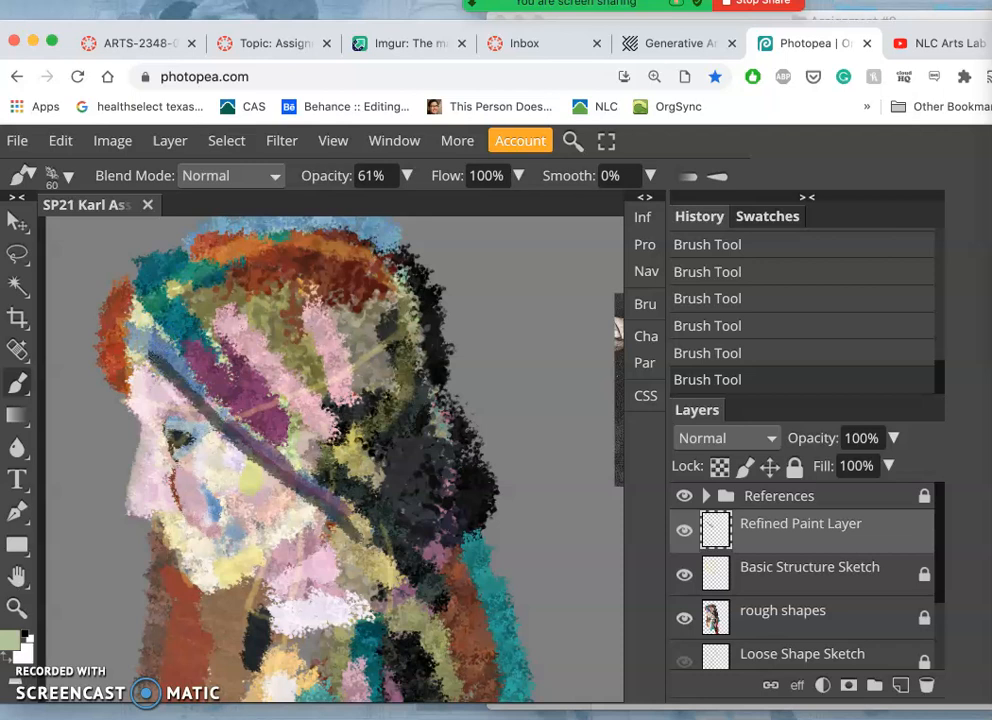
pyautogui.moveTo(170, 360); pyautogui.dragTo(220, 412)
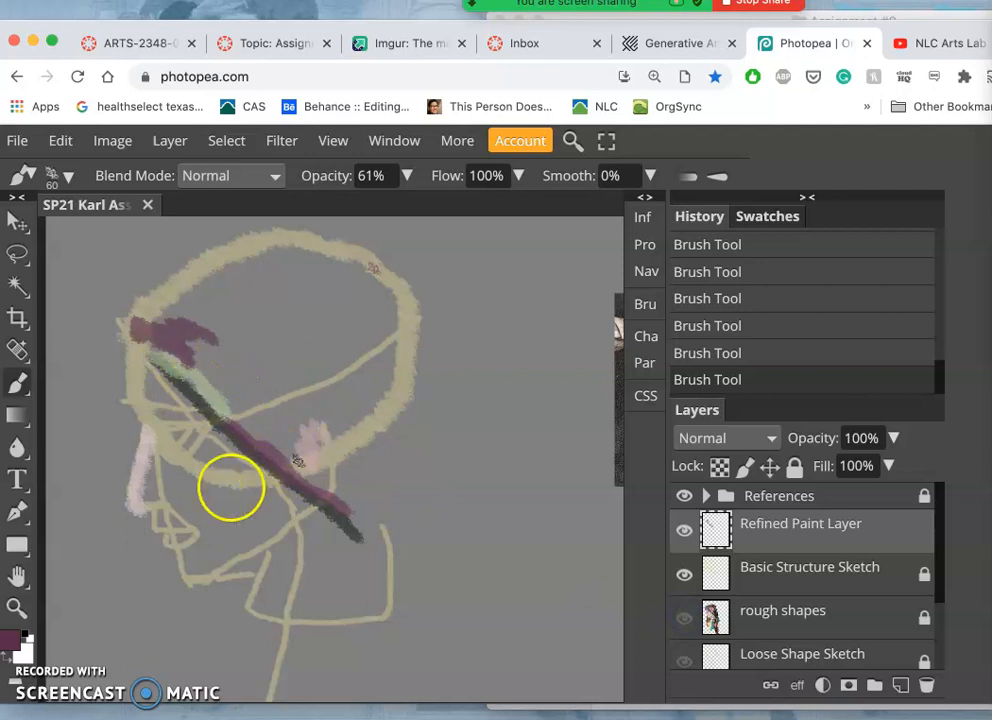
pyautogui.click(685, 617)
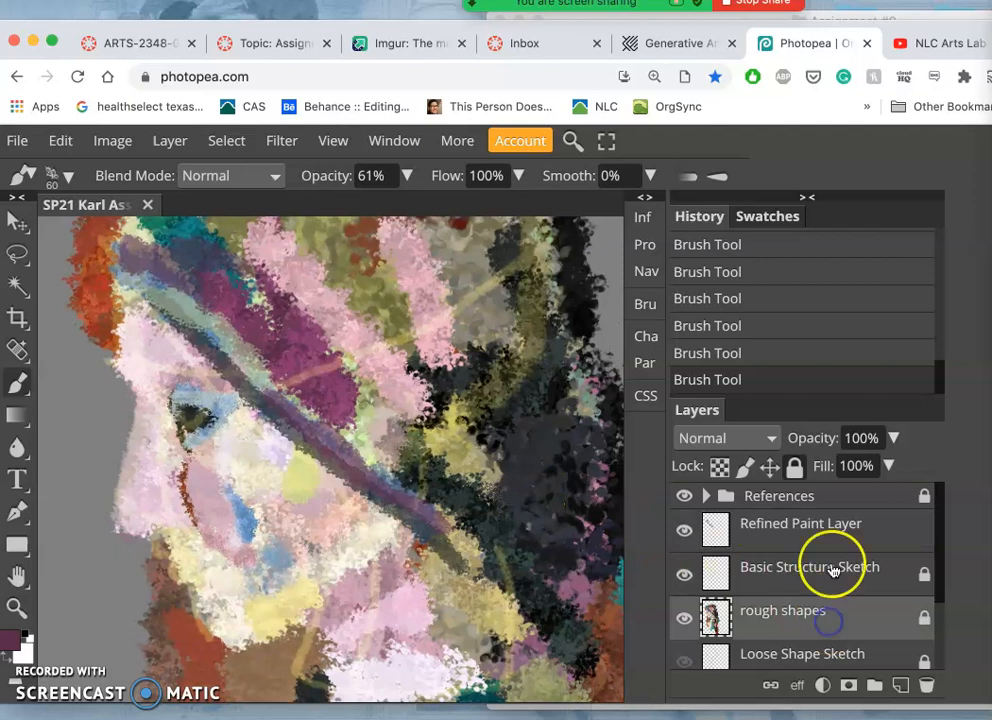
# Fade the rough shapes layer to 68% opacity
pyautogui.click(893, 438)
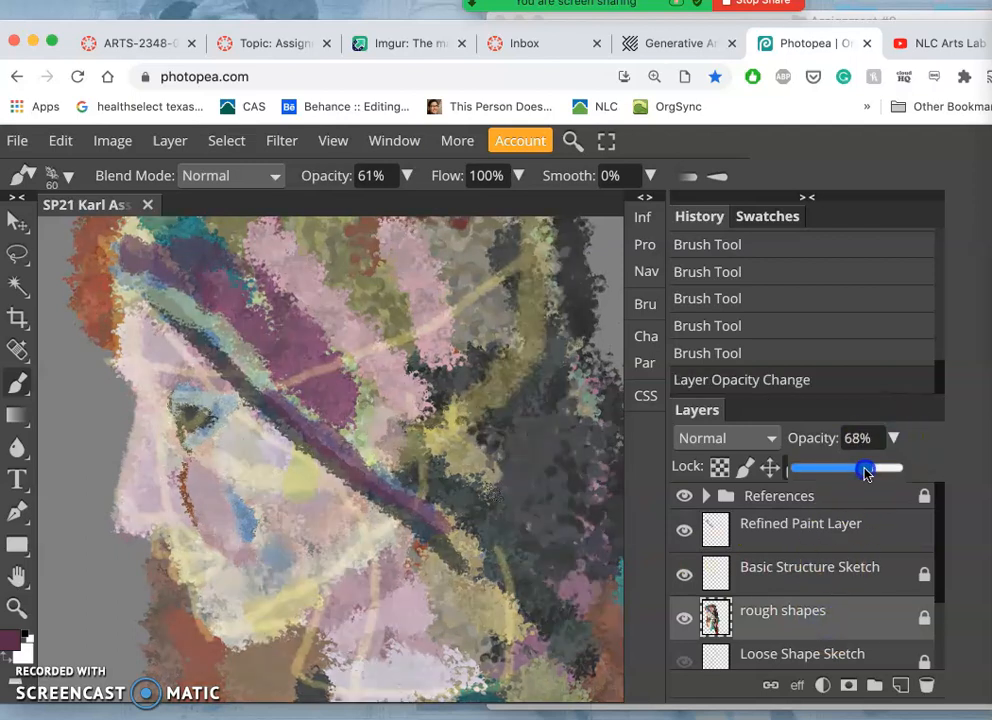
pyautogui.moveTo(862, 468); pyautogui.dragTo(866, 468)
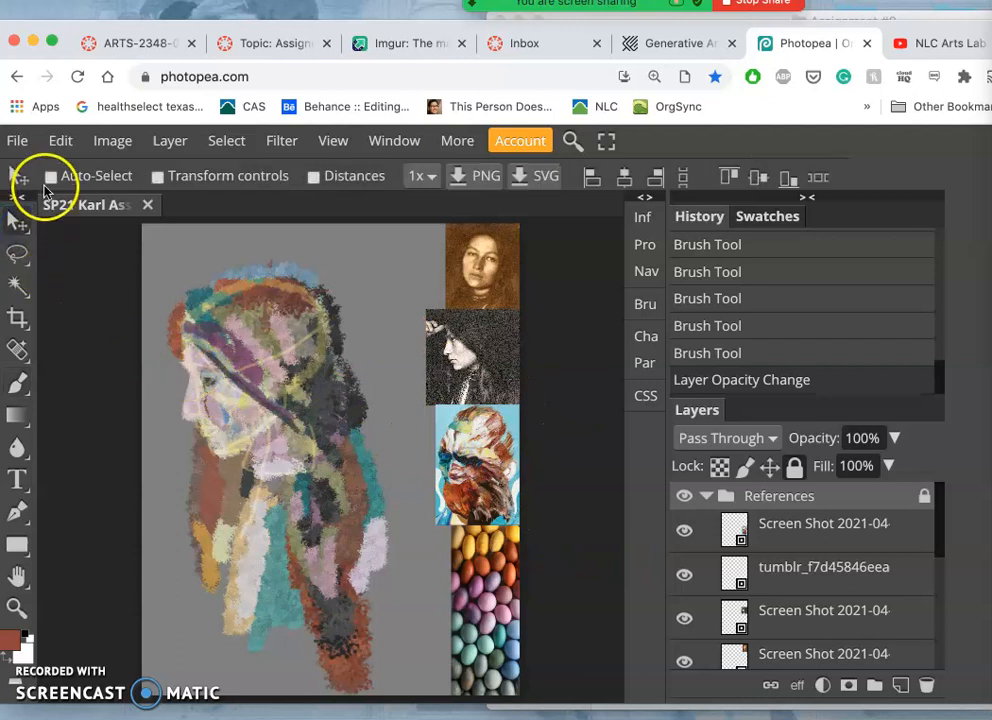
# Turn on Move tool Auto-Select and tag a reference screenshot layer green
pyautogui.click(50, 176)
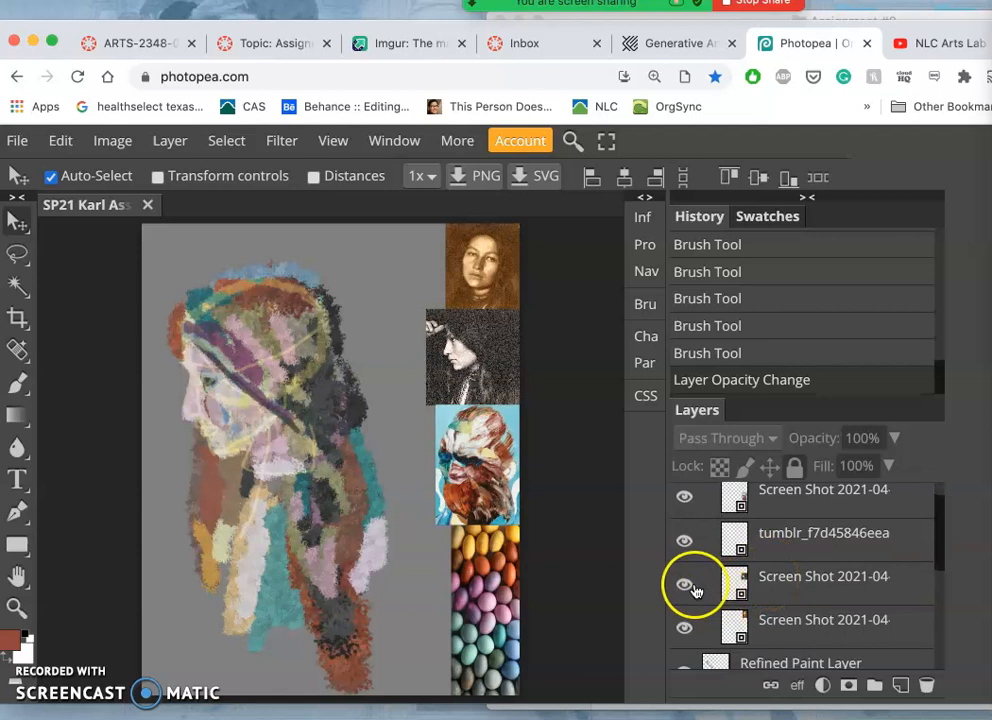
pyautogui.rightClick(693, 583)
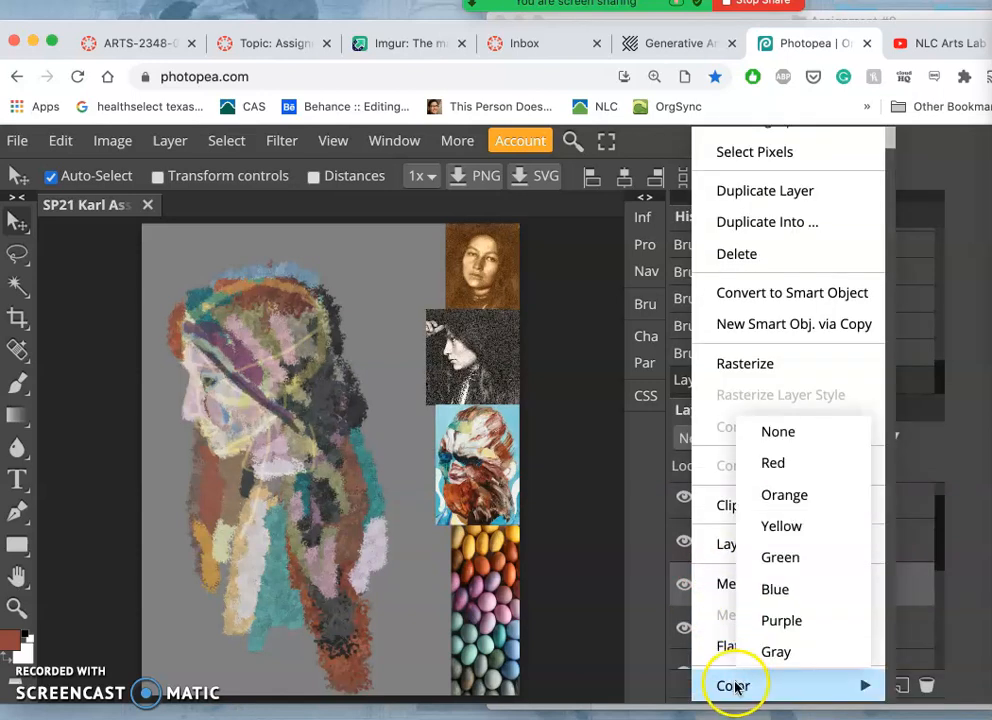
pyautogui.click(780, 557)
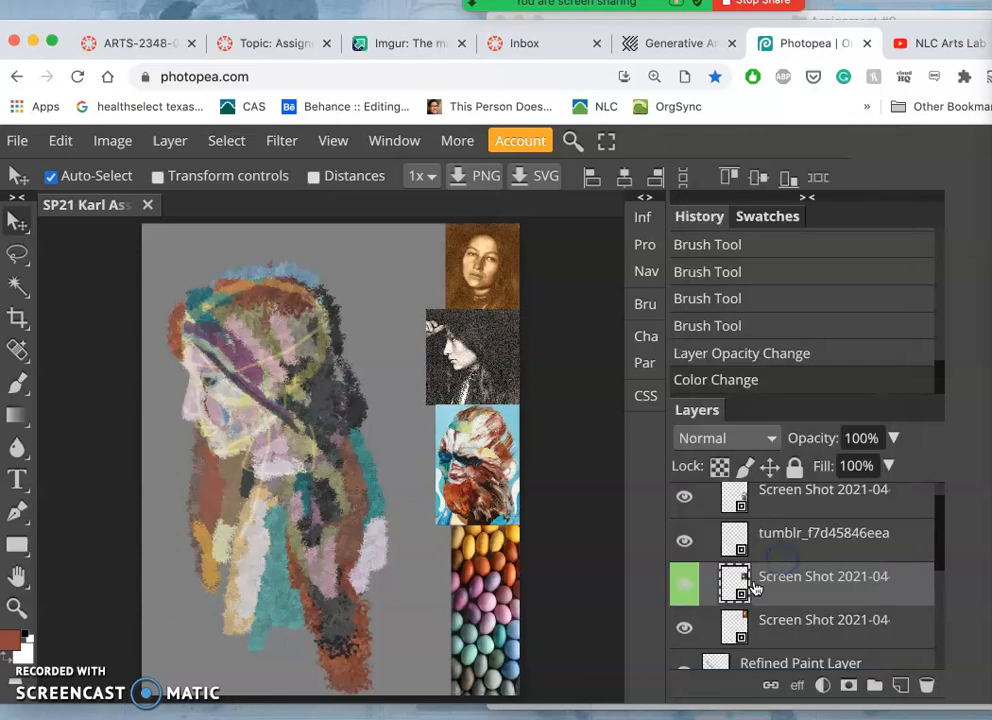
pyautogui.moveTo(390, 335)
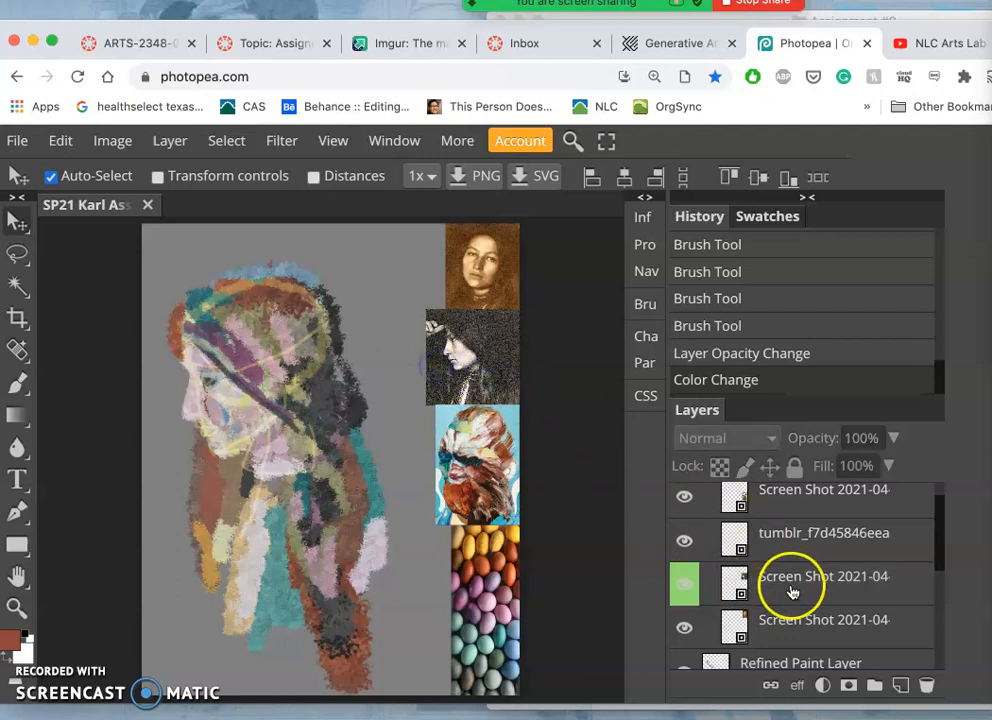
pyautogui.click(794, 465)
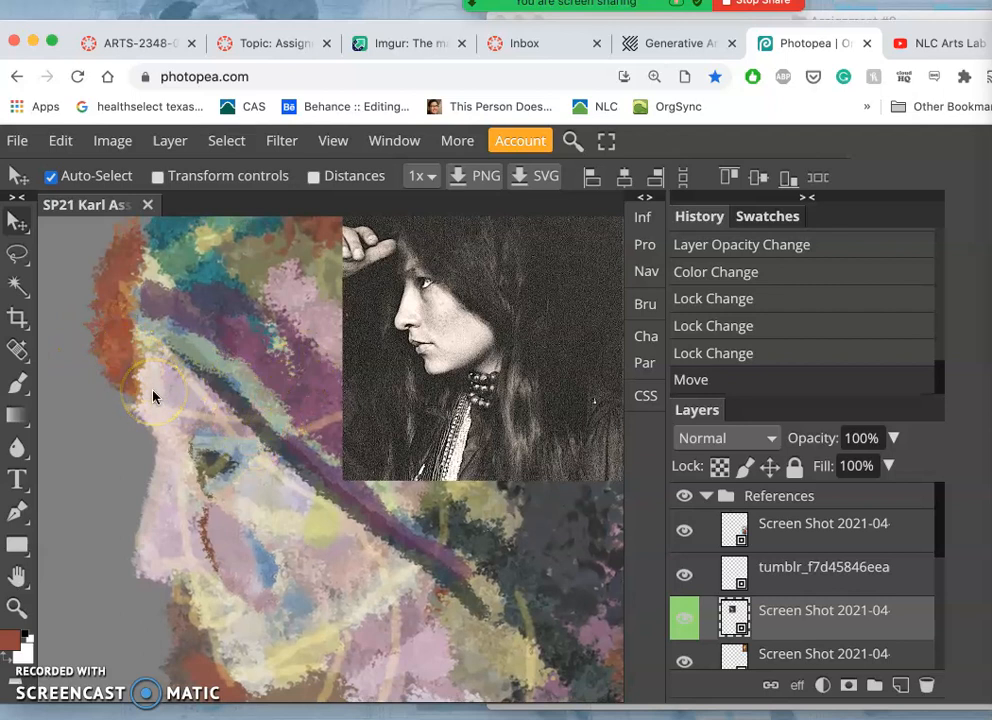
pyautogui.moveTo(58, 275)
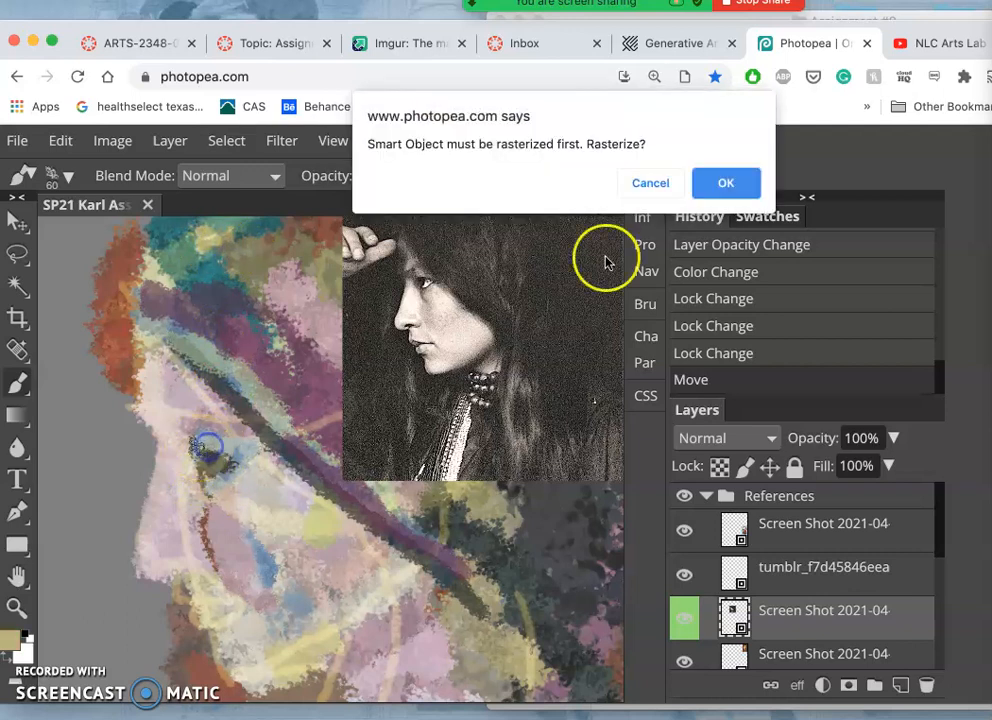
# Decline rasterizing the Smart Object and paint soft skin-toned strokes over the face
pyautogui.click(726, 183)
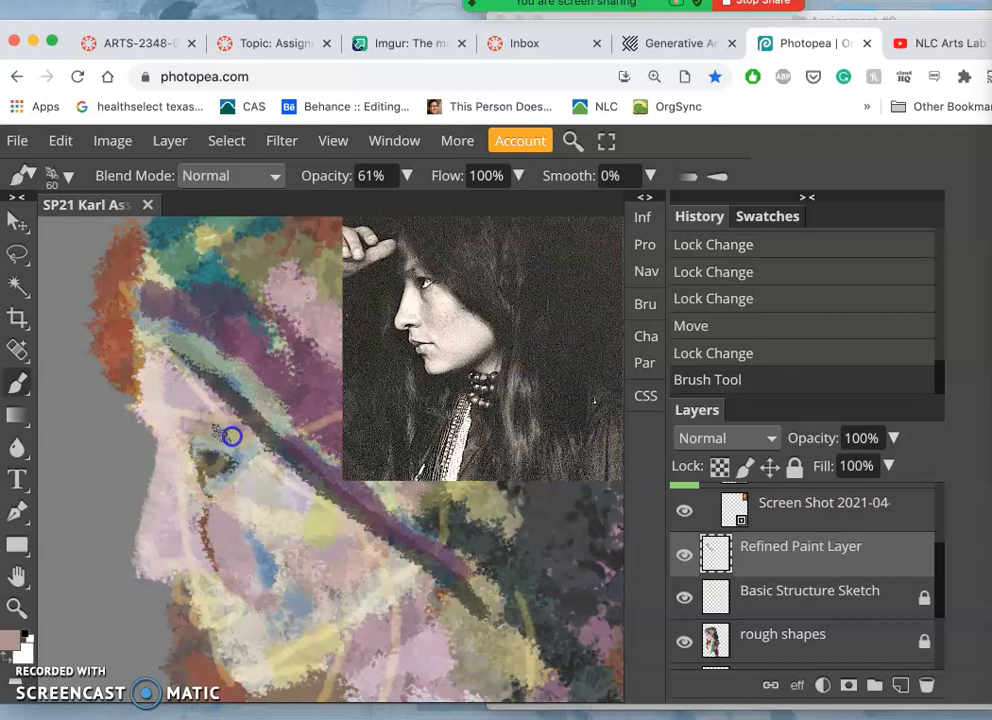
pyautogui.moveTo(230, 435); pyautogui.dragTo(177, 558)
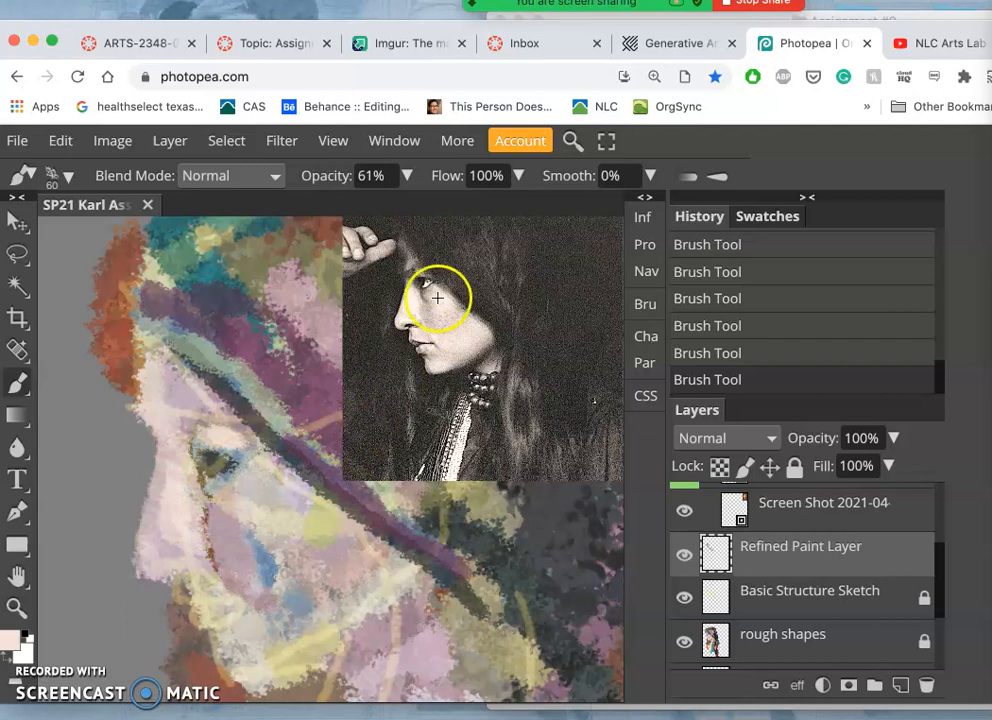
pyautogui.moveTo(437, 297); pyautogui.dragTo(216, 540)
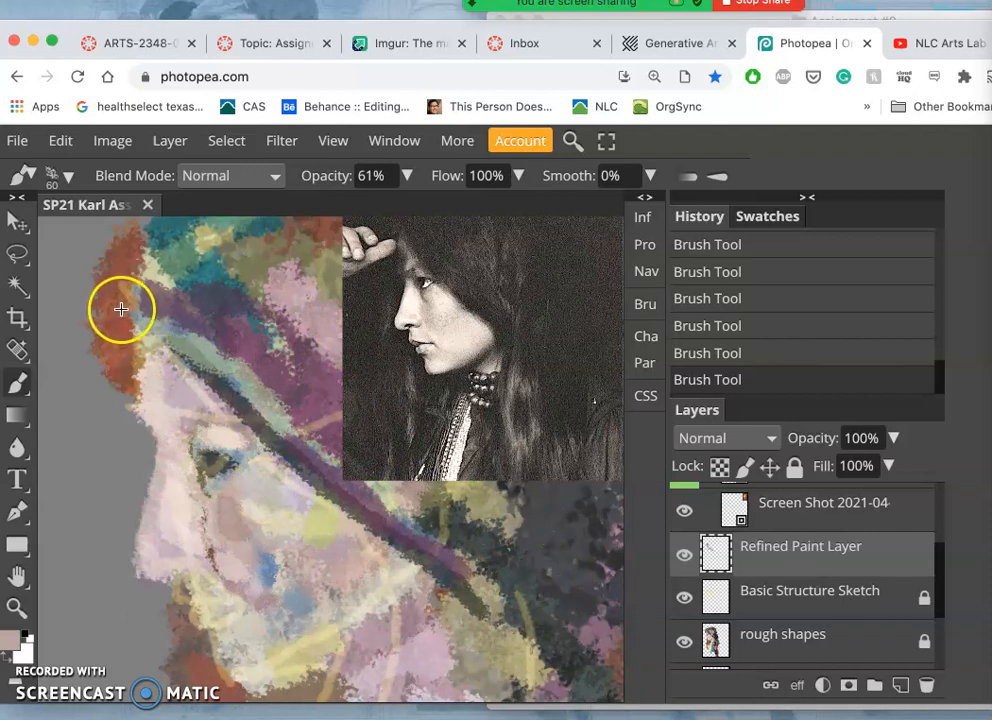
# Change the foreground colour from brown to pale yellow e6d863
pyautogui.click(13, 640)
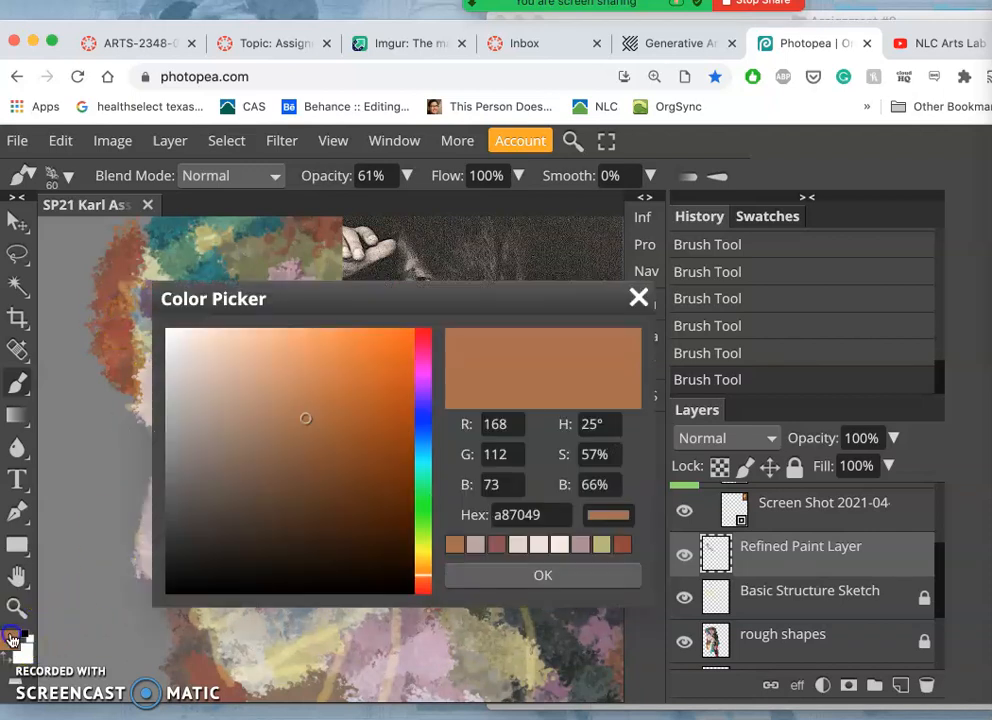
pyautogui.click(306, 356)
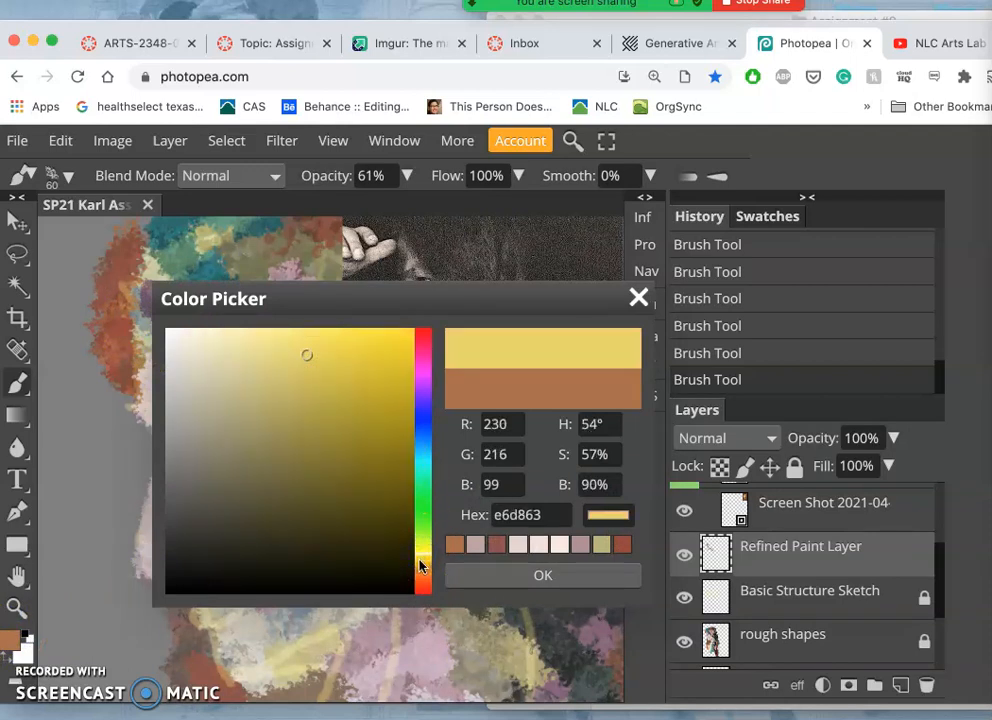
pyautogui.click(542, 575)
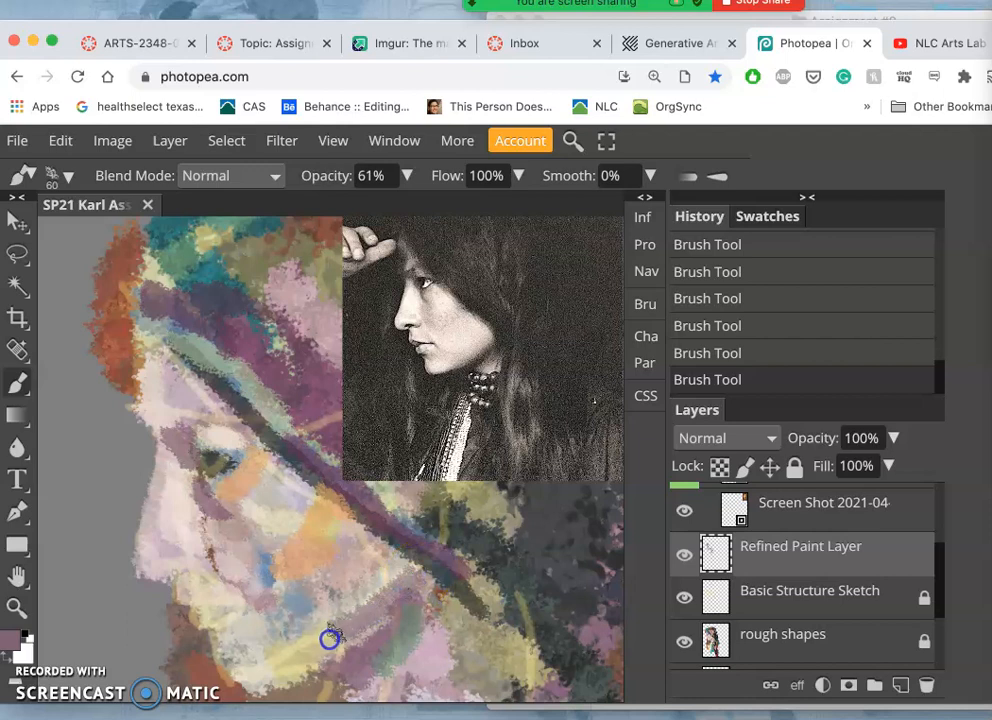
pyautogui.moveTo(310, 590)
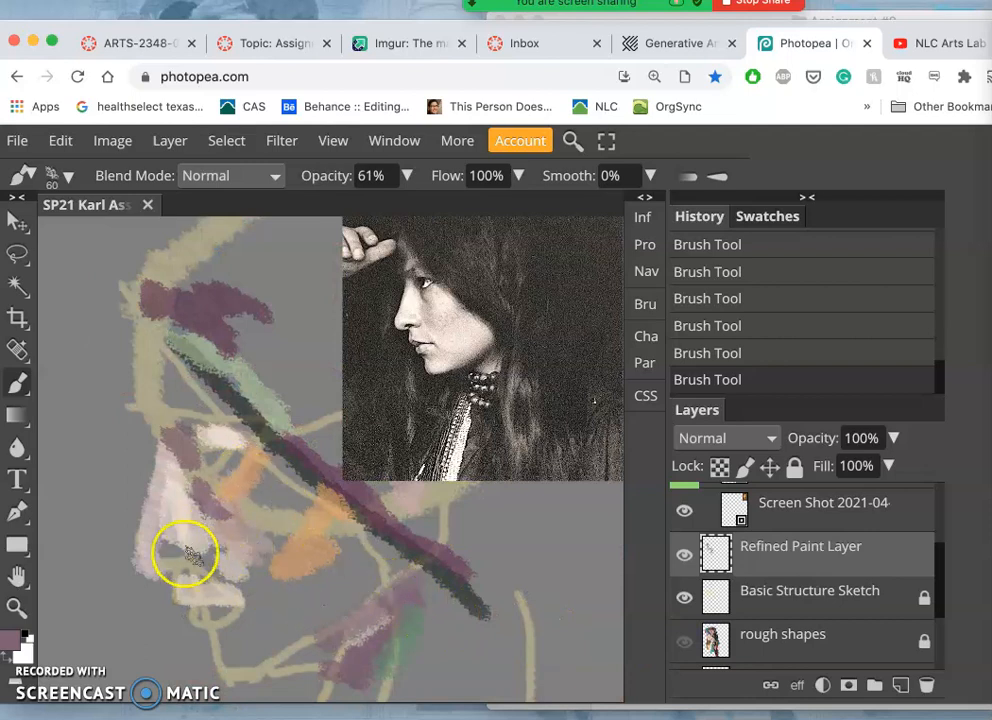
# Paint a lilac stroke near the chin and toggle layer visibility to compare
pyautogui.moveTo(185, 555); pyautogui.dragTo(285, 498)
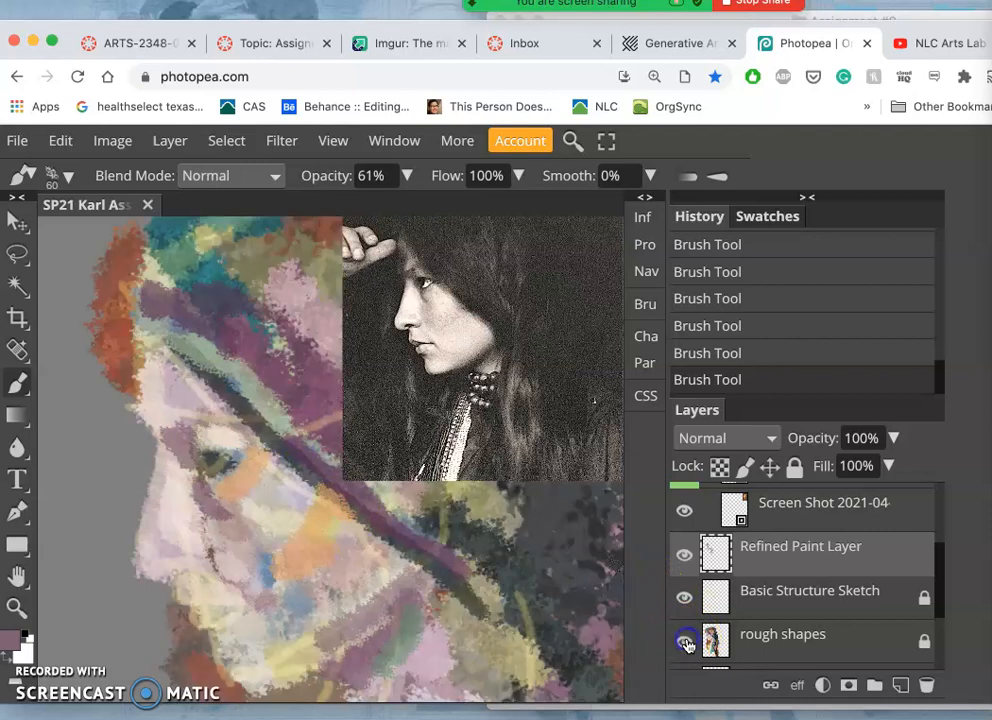
pyautogui.click(684, 555)
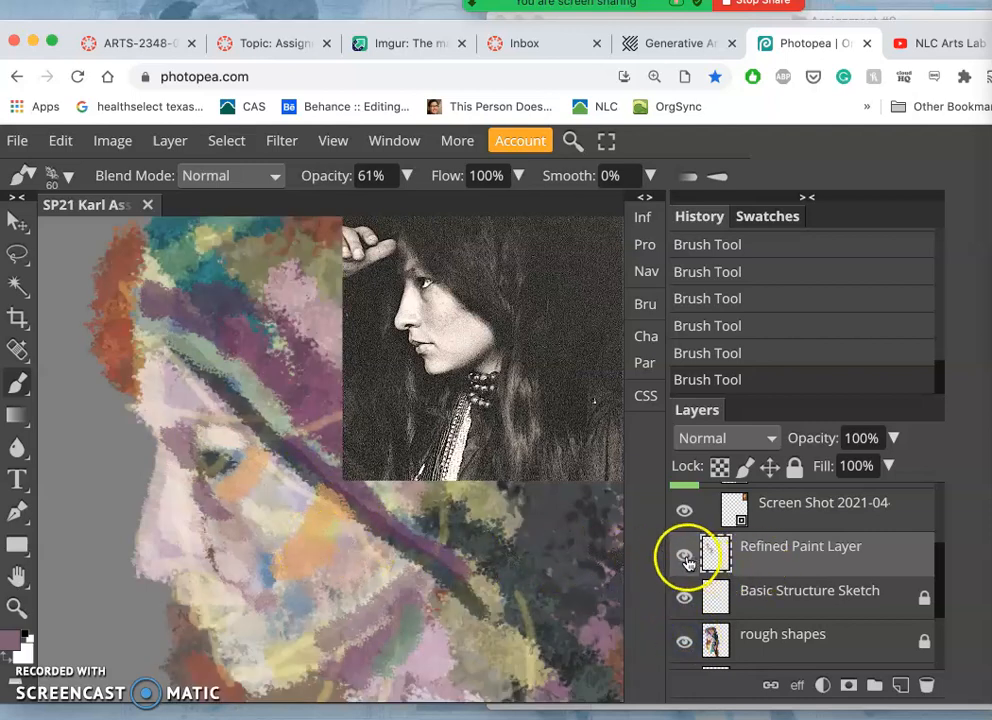
pyautogui.click(684, 557)
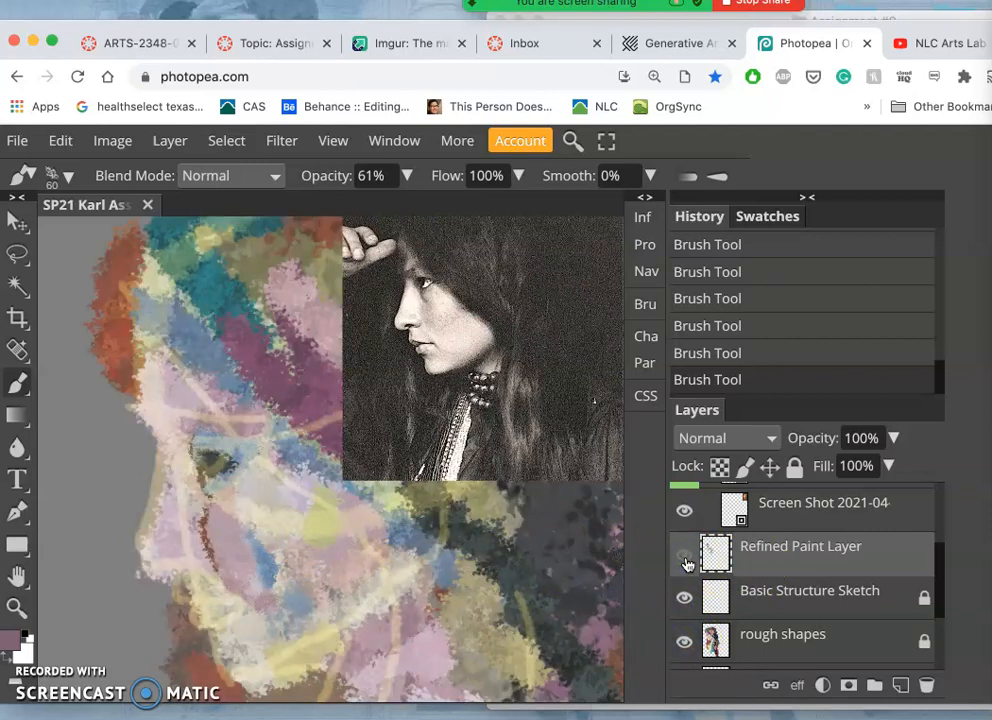
pyautogui.click(685, 546)
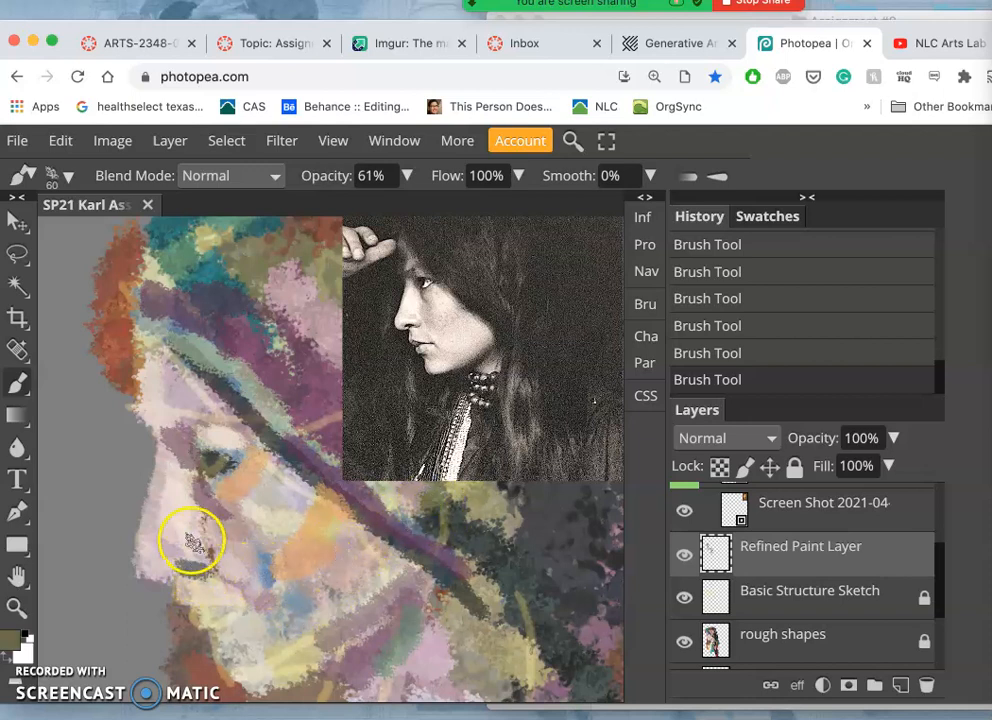
# Dab the jaw and blend light strokes over the headscarf band and cheek
pyautogui.click(192, 540)
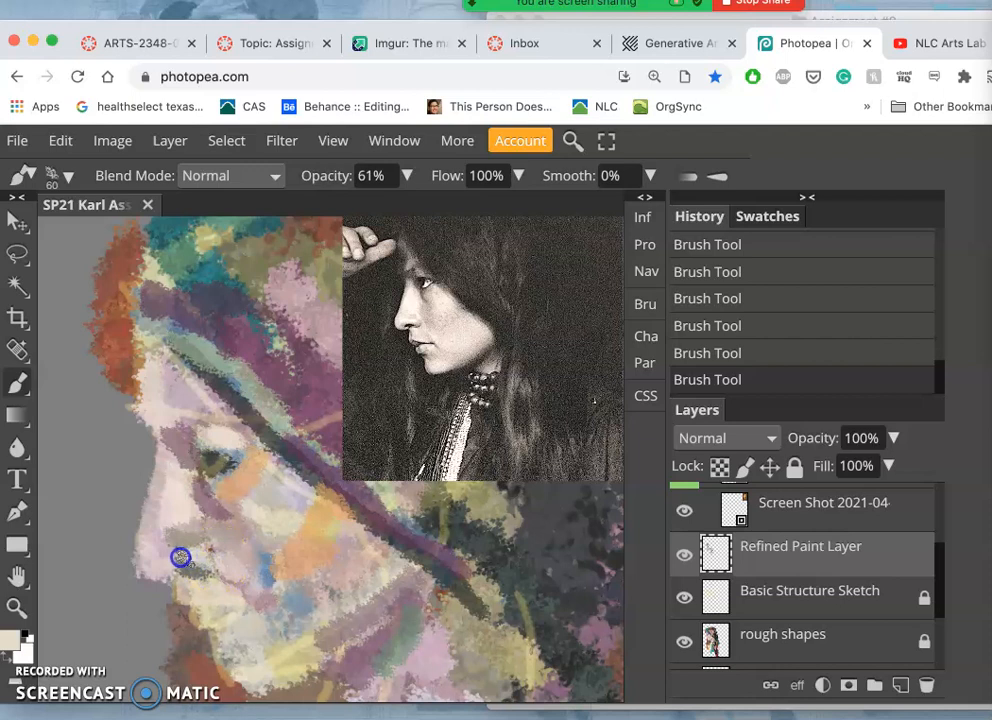
pyautogui.moveTo(265, 543)
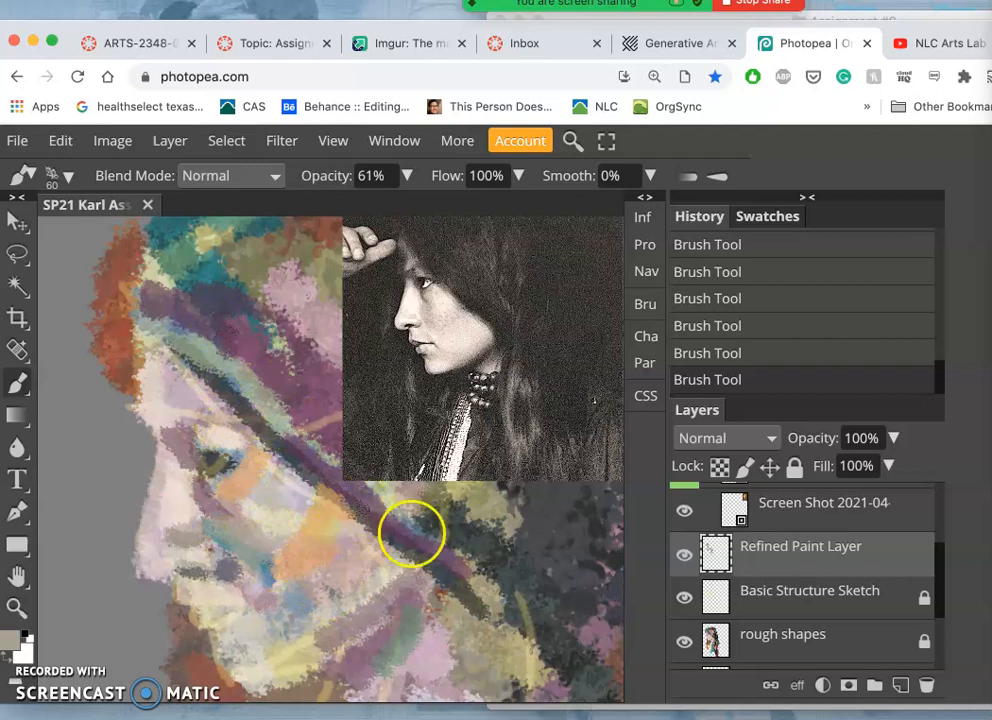
pyautogui.moveTo(410, 535); pyautogui.dragTo(390, 600)
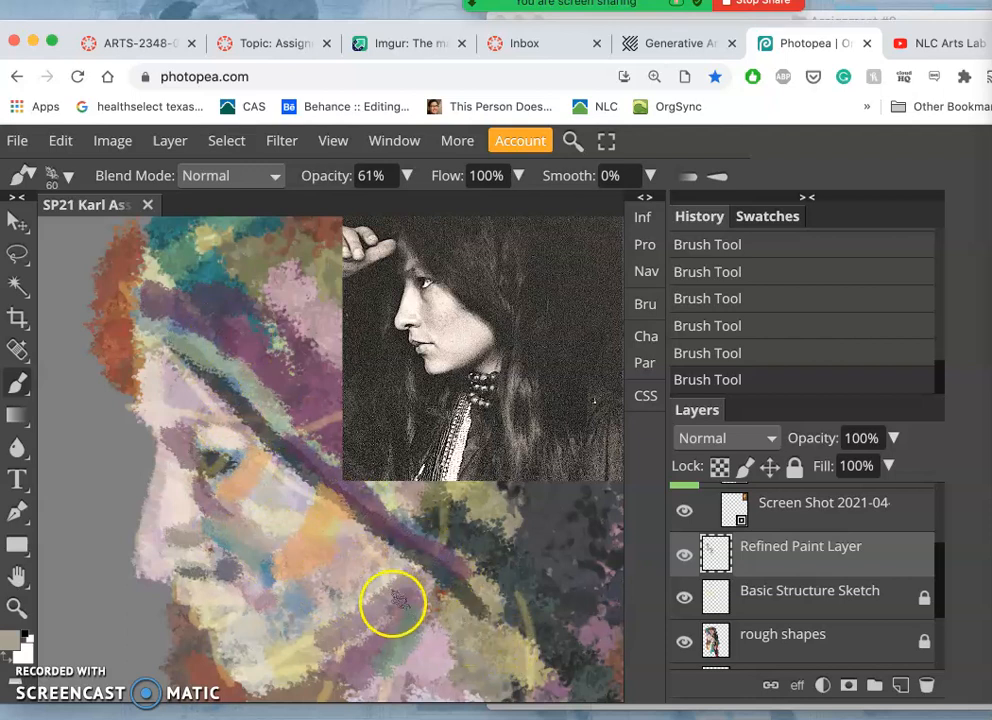
pyautogui.moveTo(392, 603); pyautogui.dragTo(295, 522)
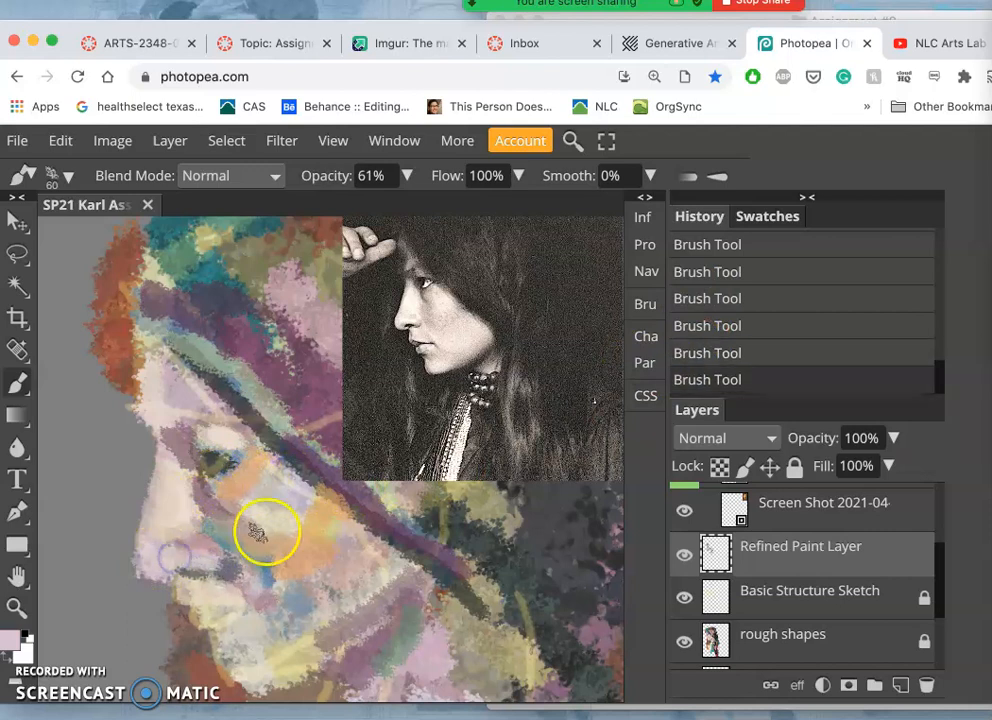
pyautogui.moveTo(428, 440)
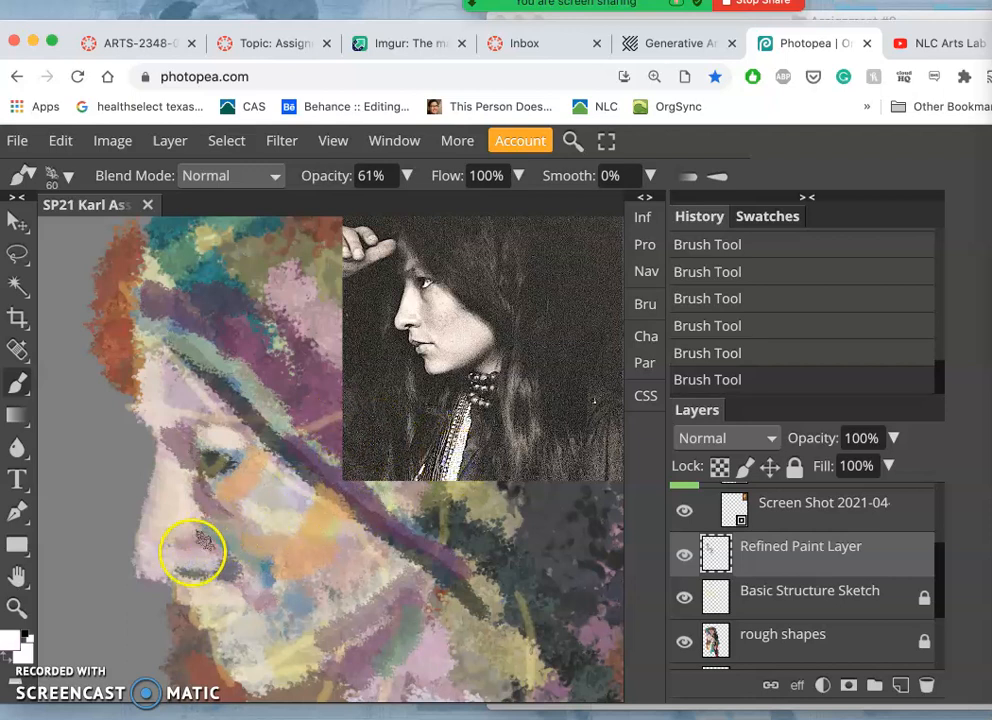
pyautogui.moveTo(181, 497)
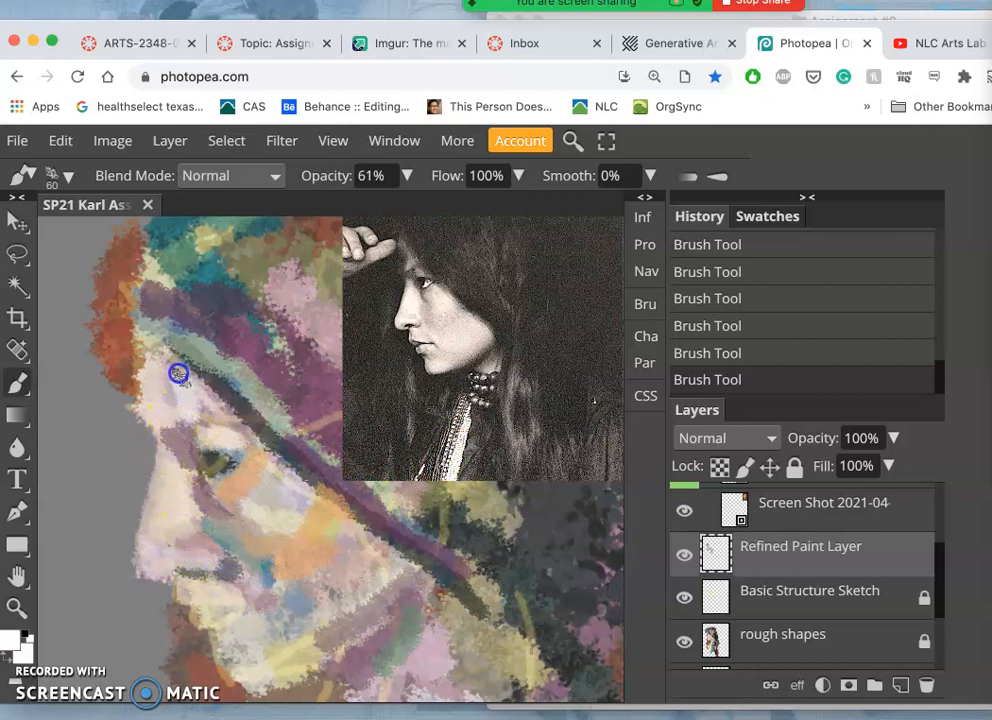
# Paint light low-opacity strokes along the forehead edge of the portrait
pyautogui.moveTo(178, 375); pyautogui.dragTo(213, 413)
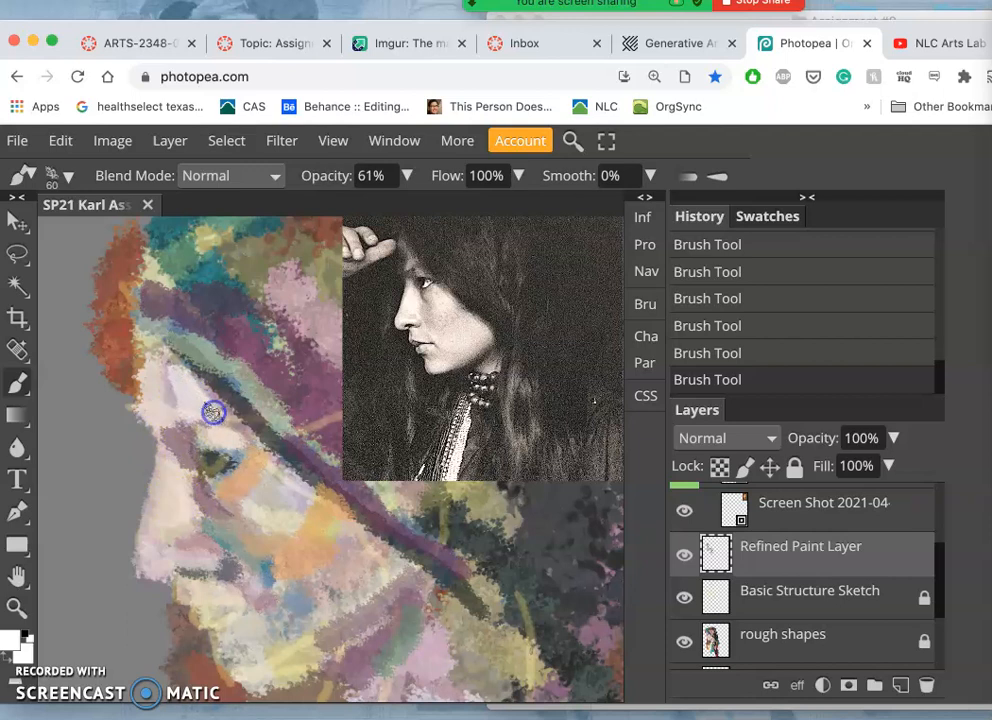
pyautogui.moveTo(300, 528)
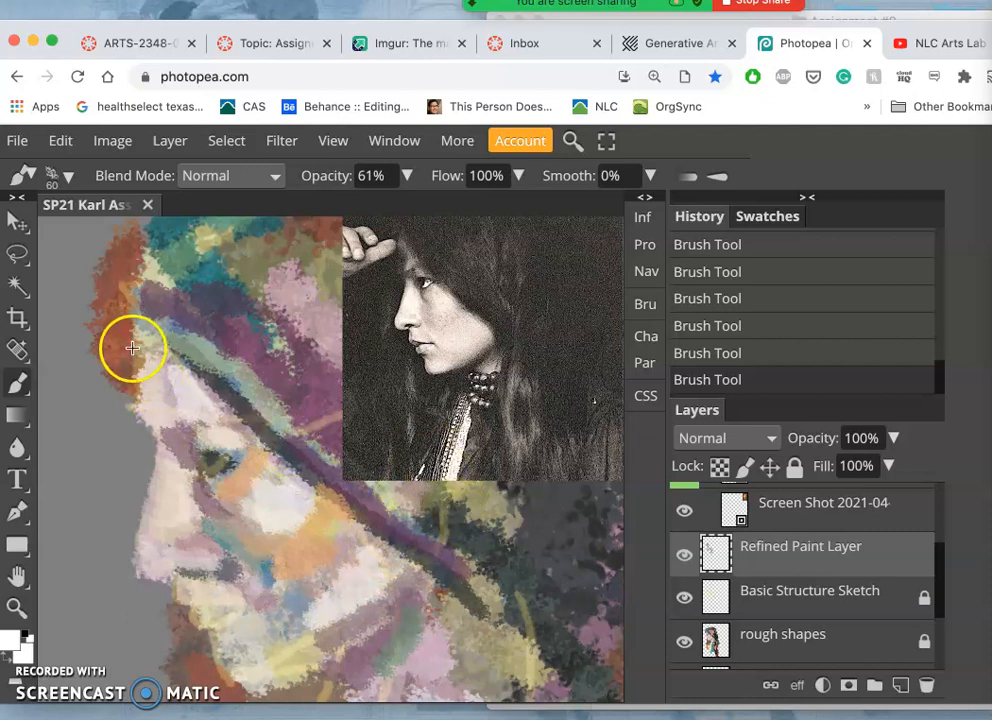
pyautogui.moveTo(197, 615)
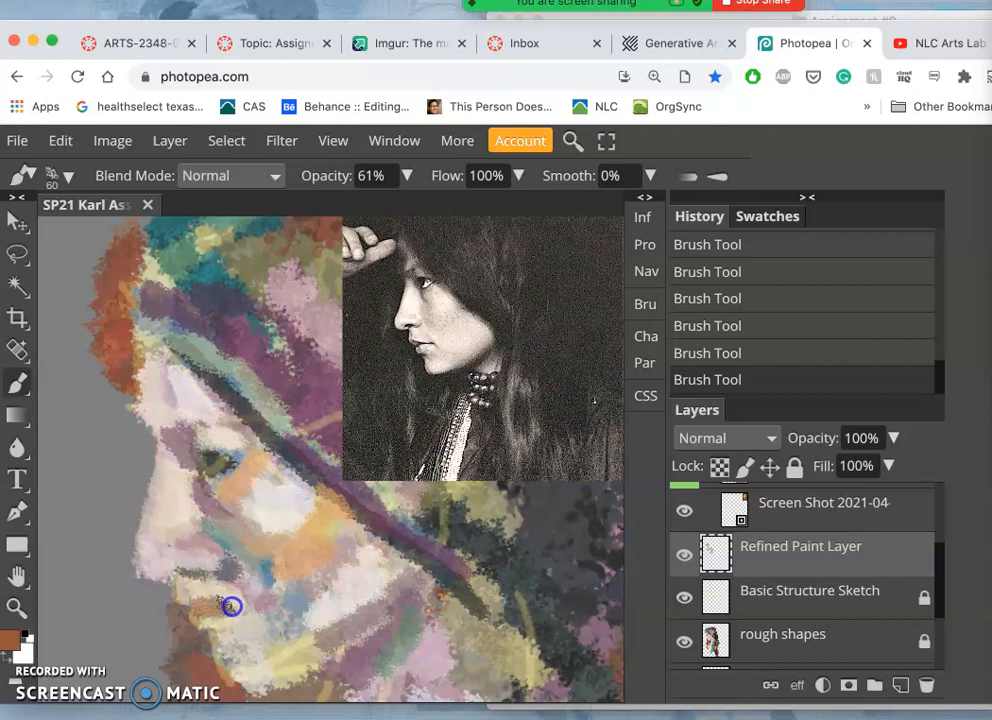
pyautogui.moveTo(350, 440)
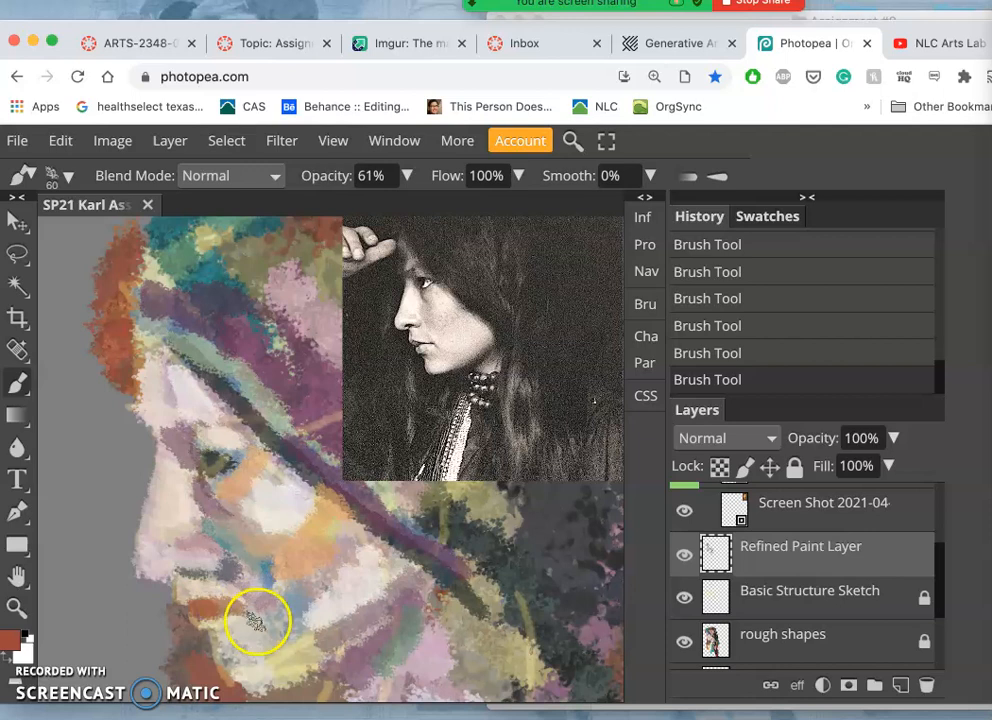
pyautogui.moveTo(355, 592)
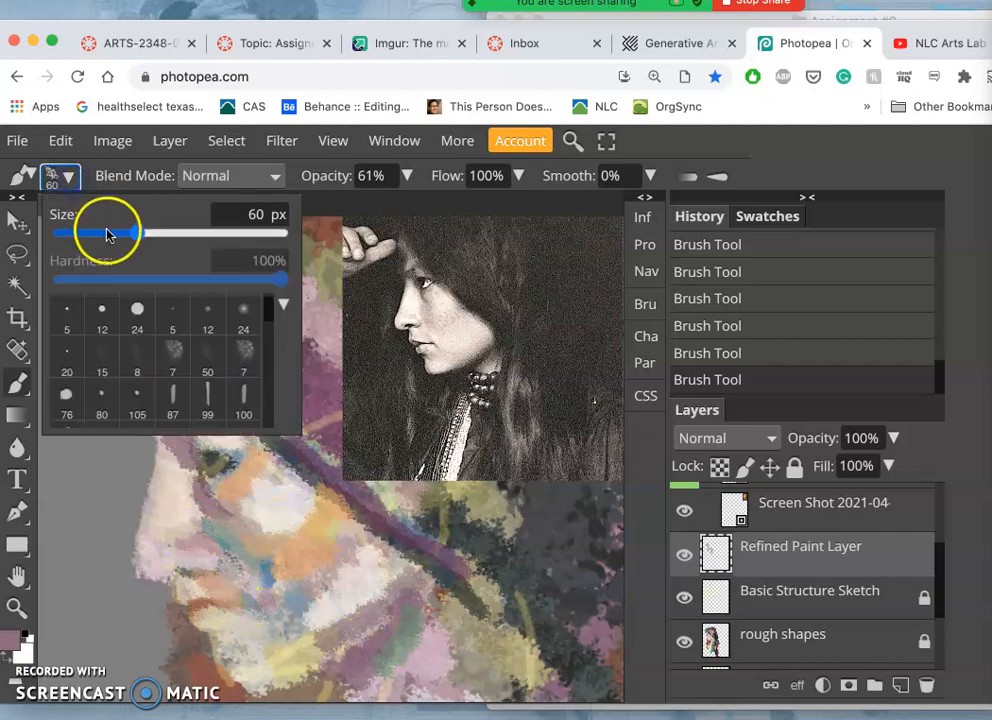
# Shrink the brush to about 22 px with the Size slider
pyautogui.moveTo(125, 233); pyautogui.dragTo(95, 233)
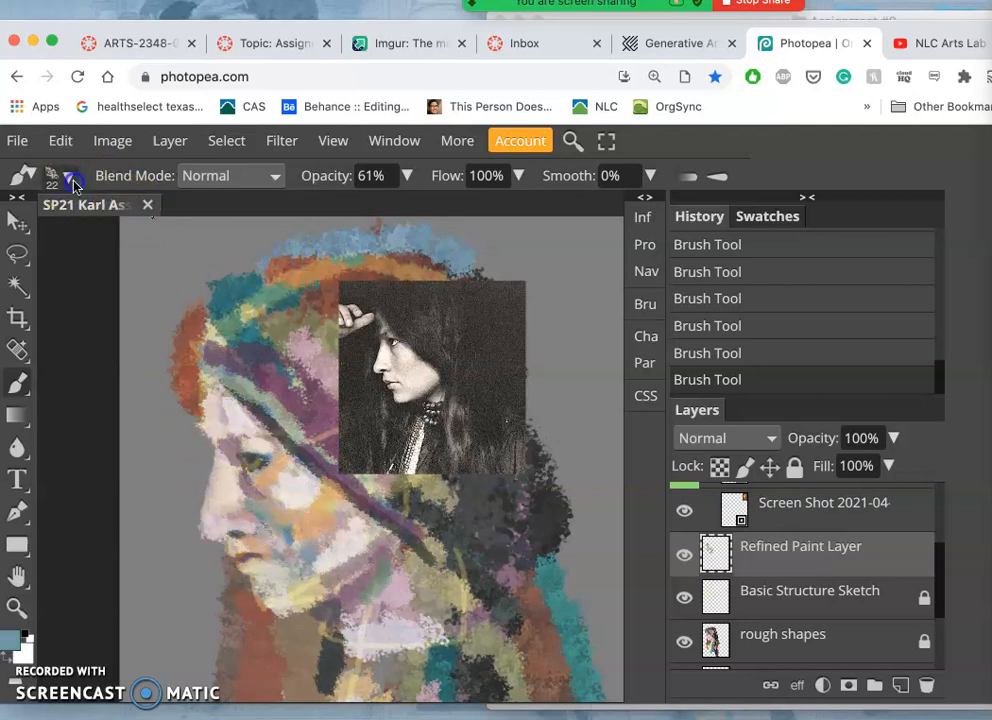
# Enlarge the brush to about 97 px and paint blue and dark strokes over headscarf and hair
pyautogui.click(69, 176)
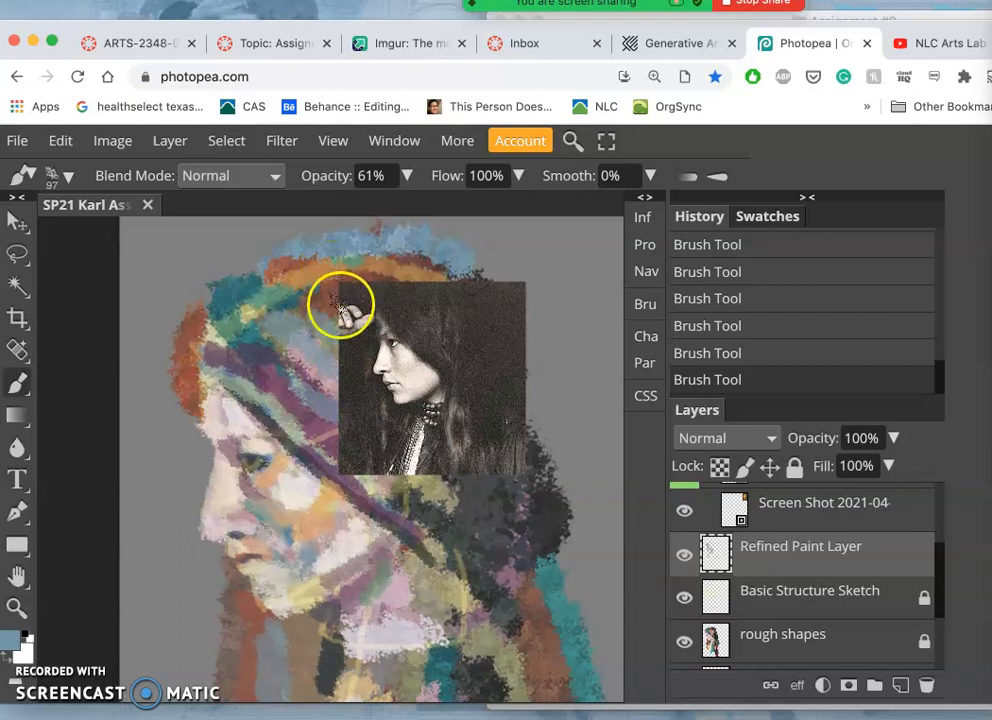
pyautogui.moveTo(340, 305); pyautogui.dragTo(420, 505)
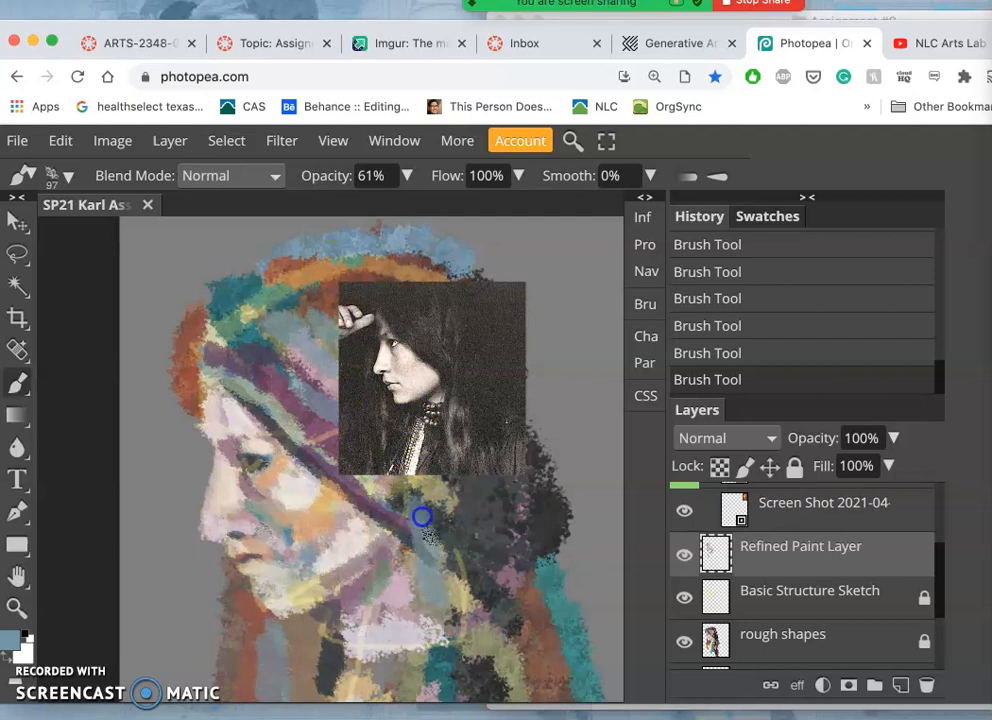
pyautogui.moveTo(421, 517); pyautogui.dragTo(430, 650)
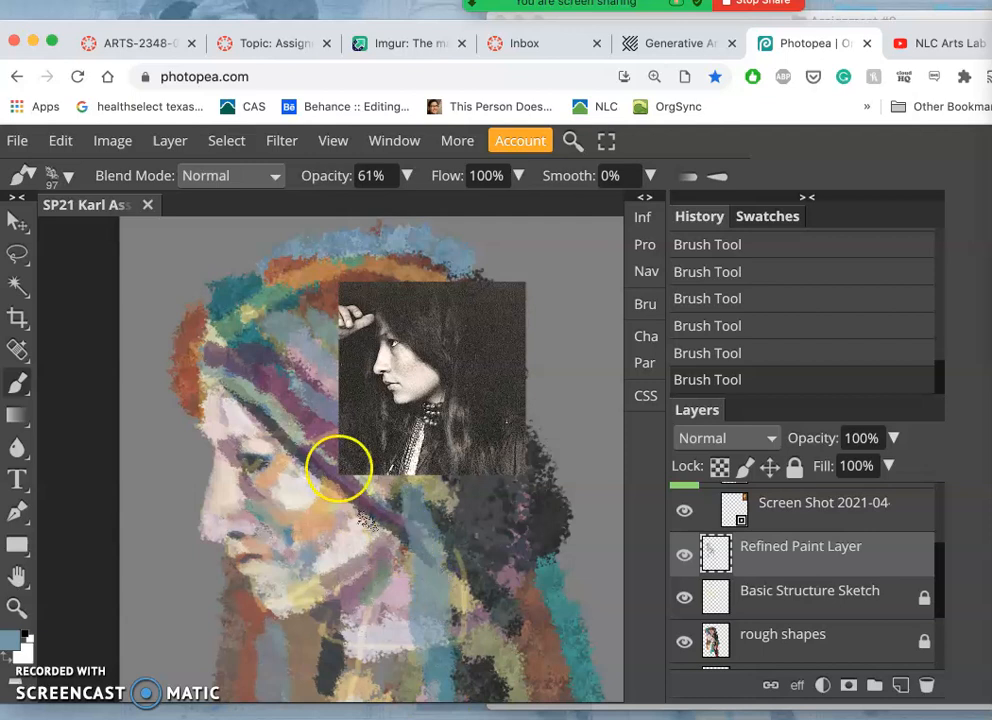
pyautogui.moveTo(338, 468); pyautogui.dragTo(463, 578)
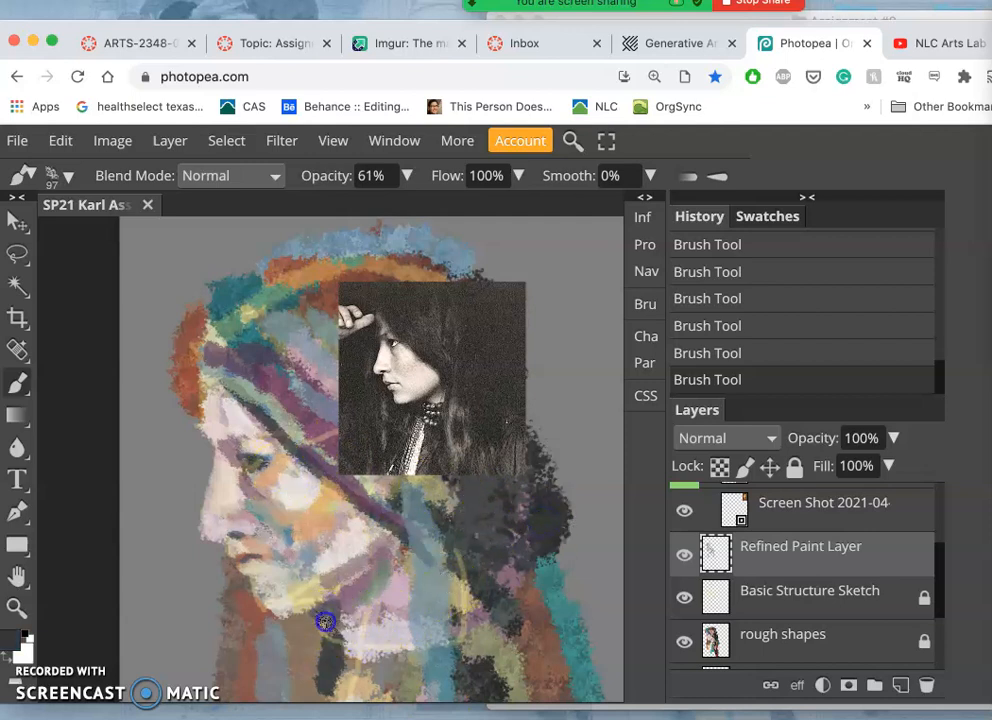
pyautogui.moveTo(325, 620); pyautogui.dragTo(315, 630)
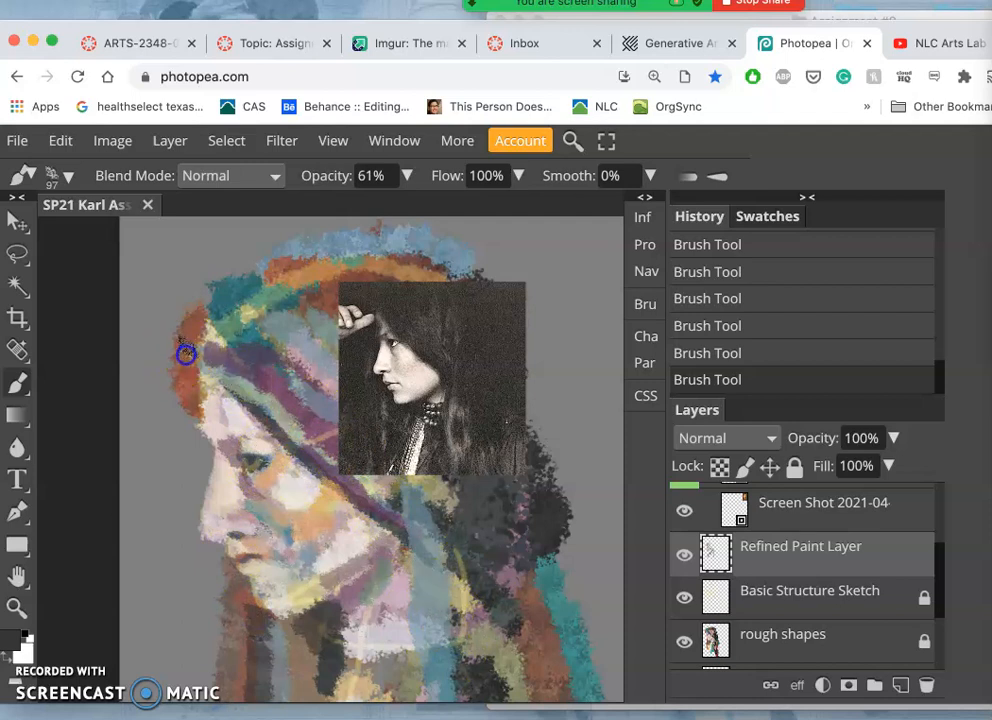
pyautogui.moveTo(186, 355); pyautogui.dragTo(193, 418)
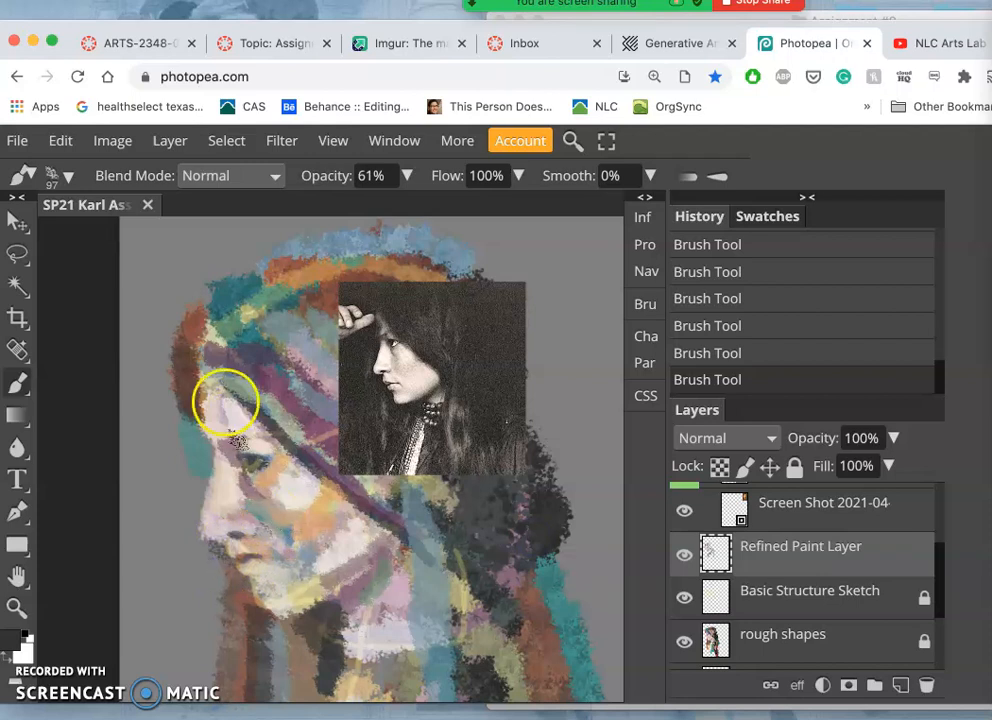
# Reduce the brush to about 55 px and dab dark shadow beneath the chin
pyautogui.click(68, 176)
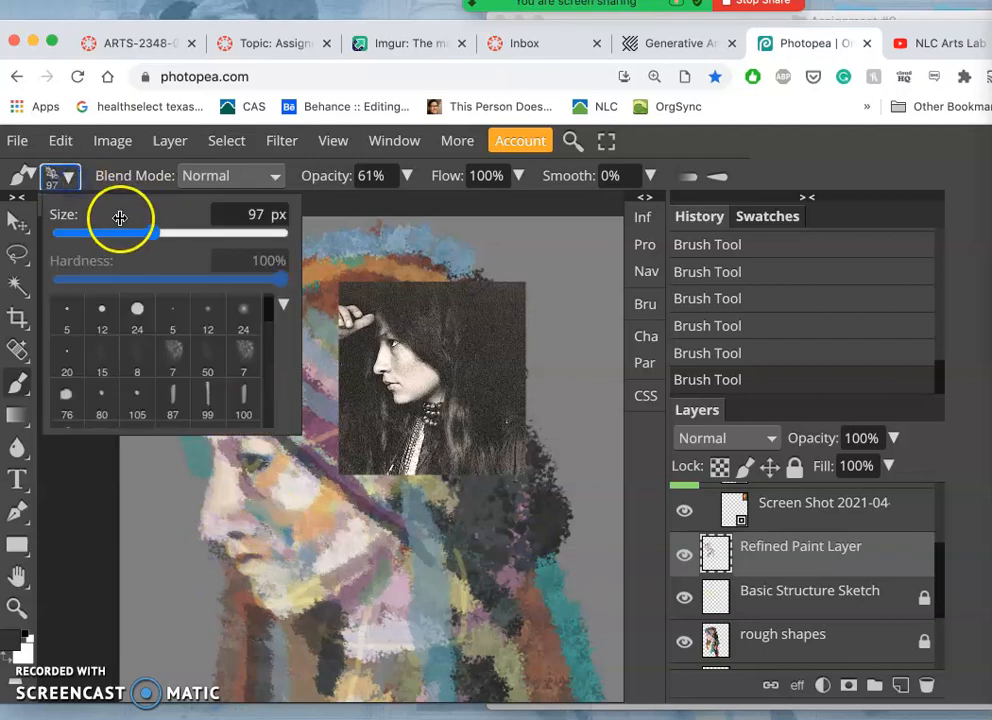
pyautogui.moveTo(145, 233); pyautogui.dragTo(137, 233)
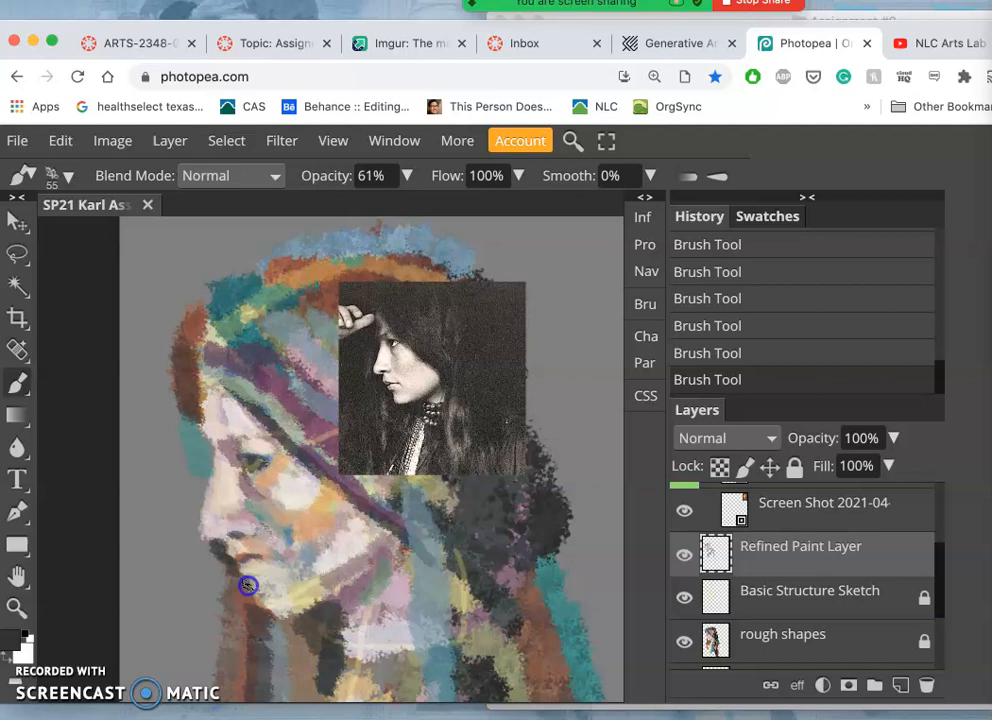
pyautogui.moveTo(247, 582)
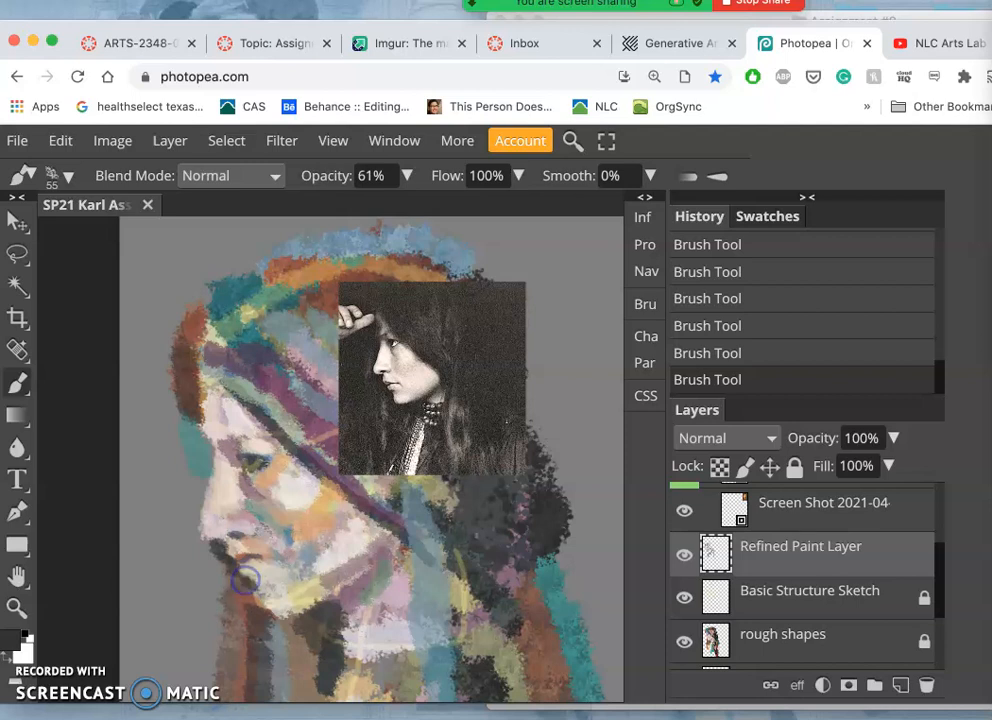
pyautogui.click(245, 580)
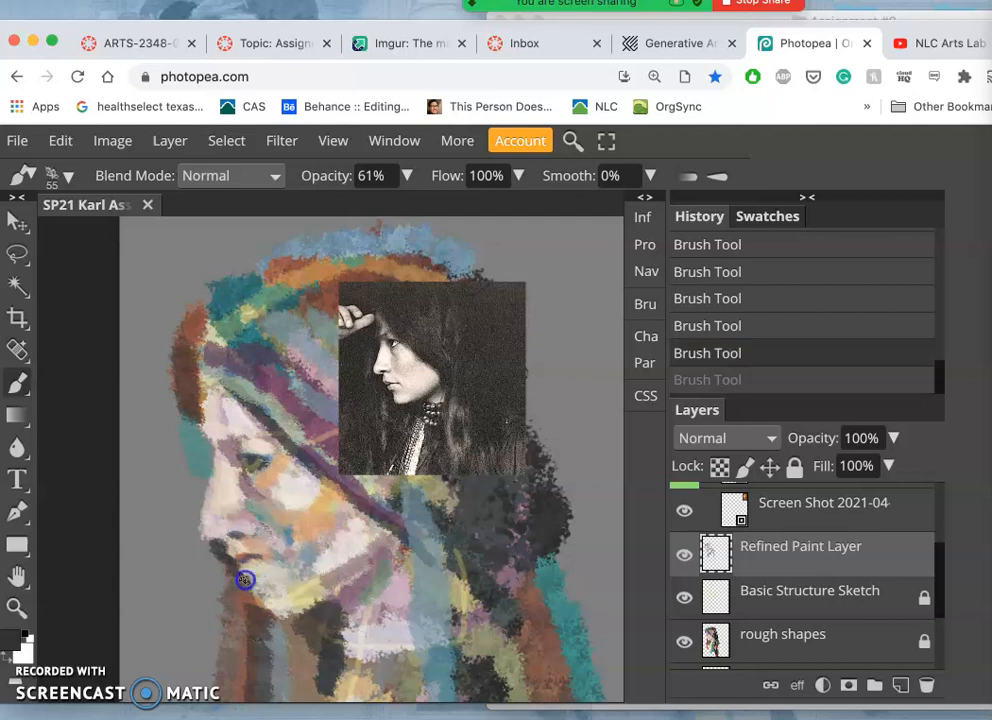
pyautogui.moveTo(247, 590)
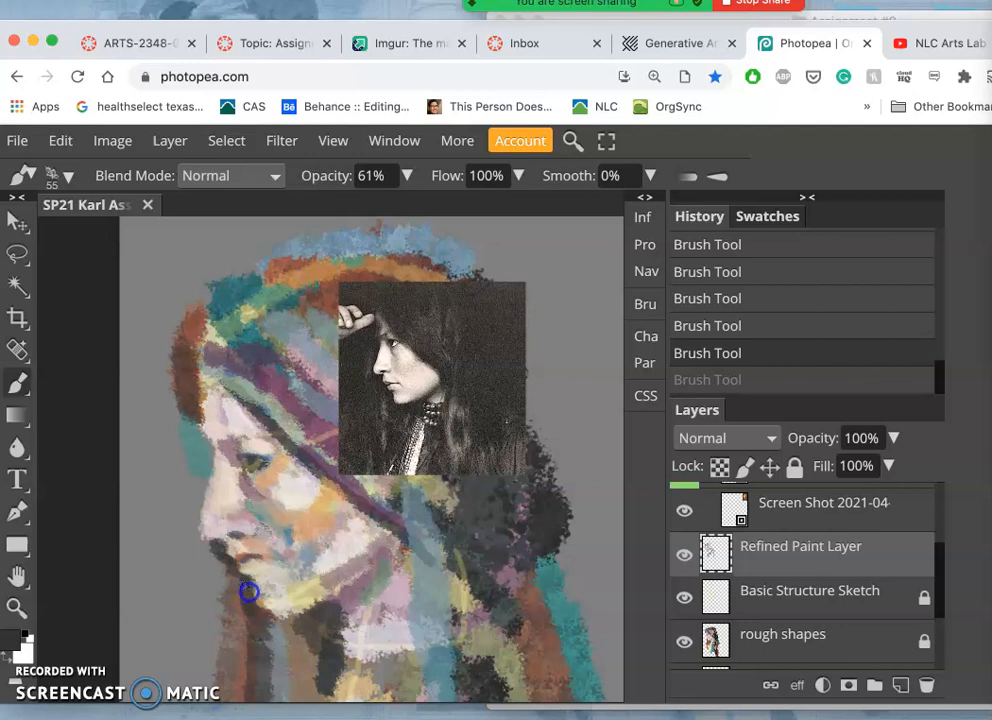
pyautogui.click(249, 591)
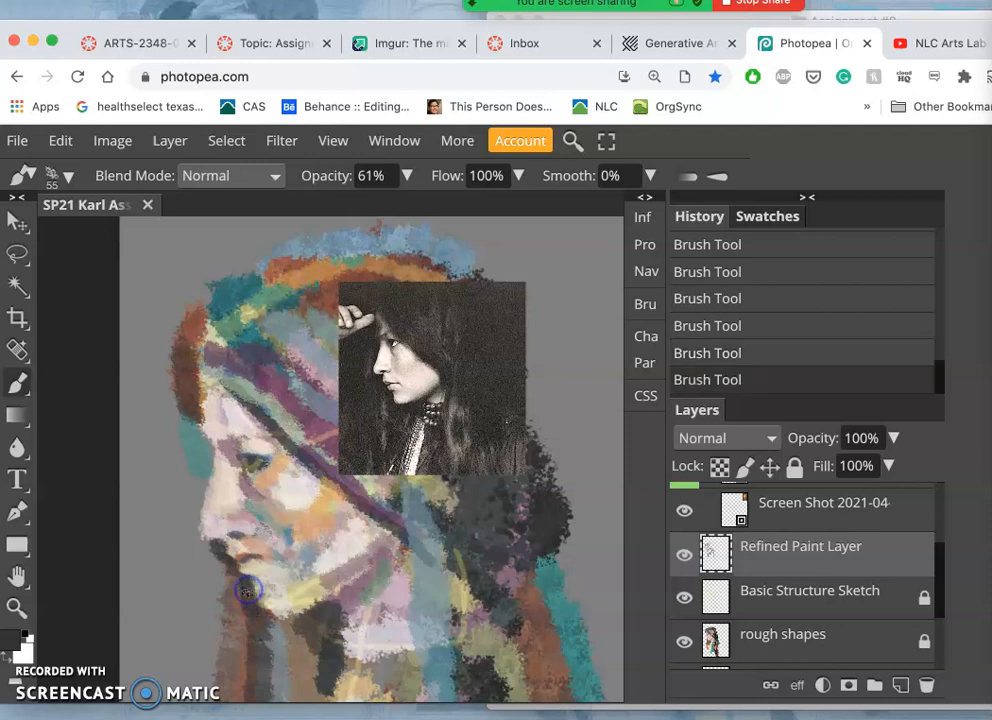